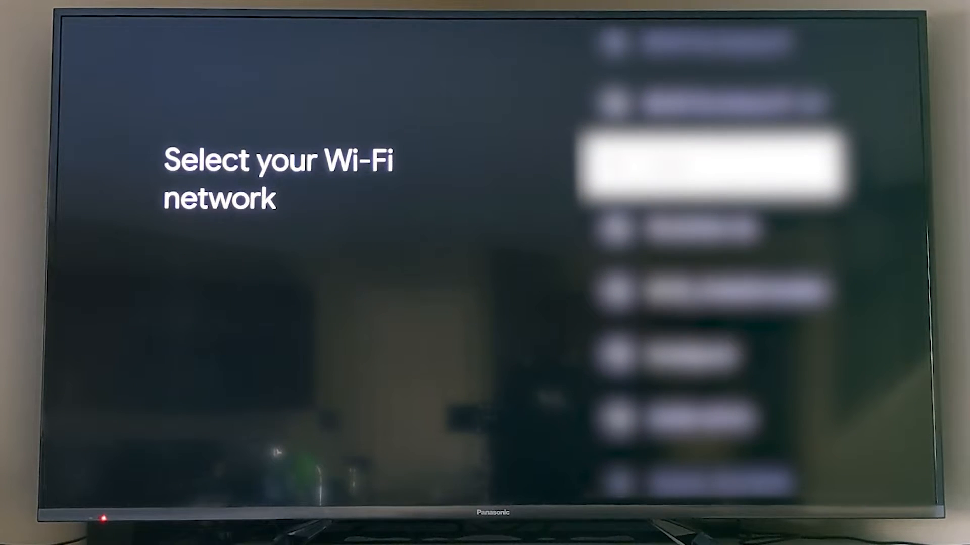
# Join the home Wi-Fi network and sign in to the Google account with its password.
pyautogui.click(711, 164)
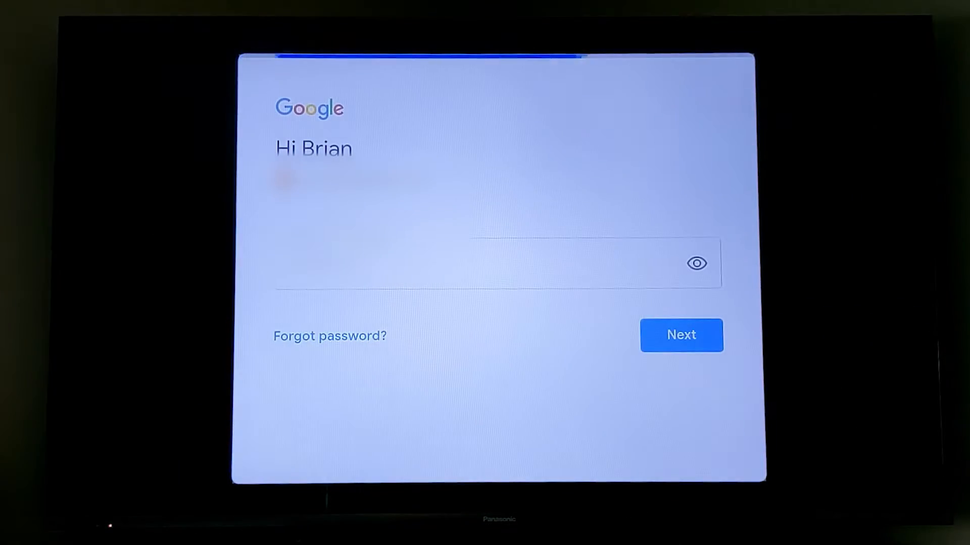
pyautogui.click(679, 334)
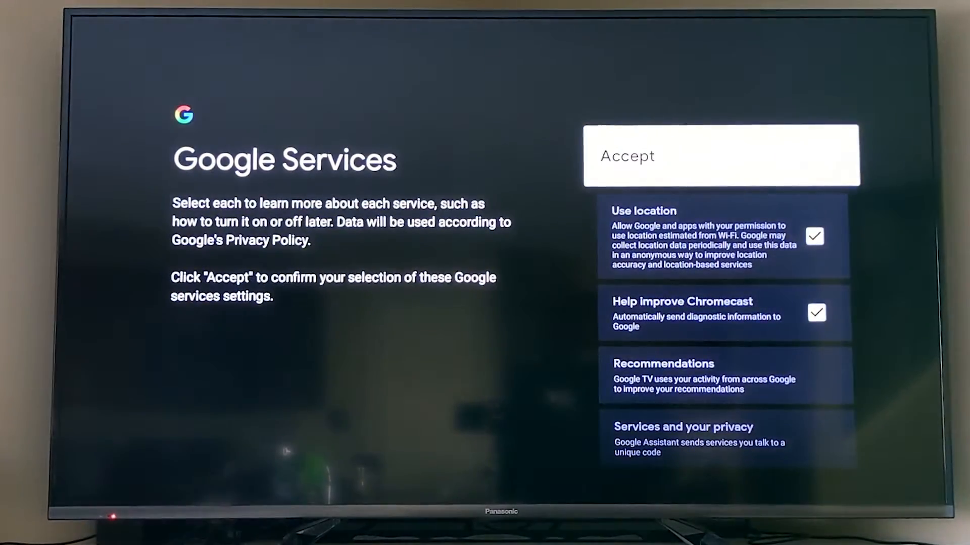
# Turn off Help improve Chromecast diagnostic sharing and accept the Google Services settings.
pyautogui.press('Down')
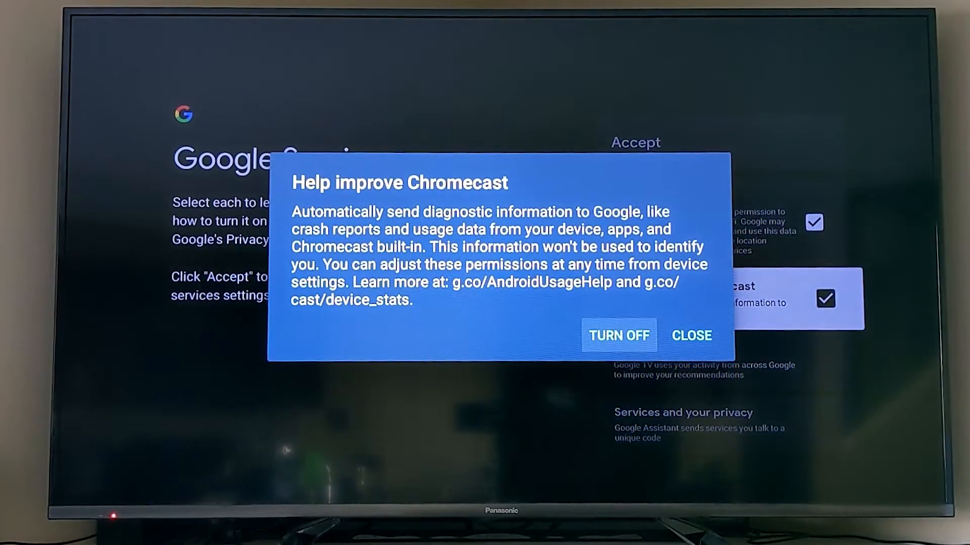
pyautogui.click(618, 335)
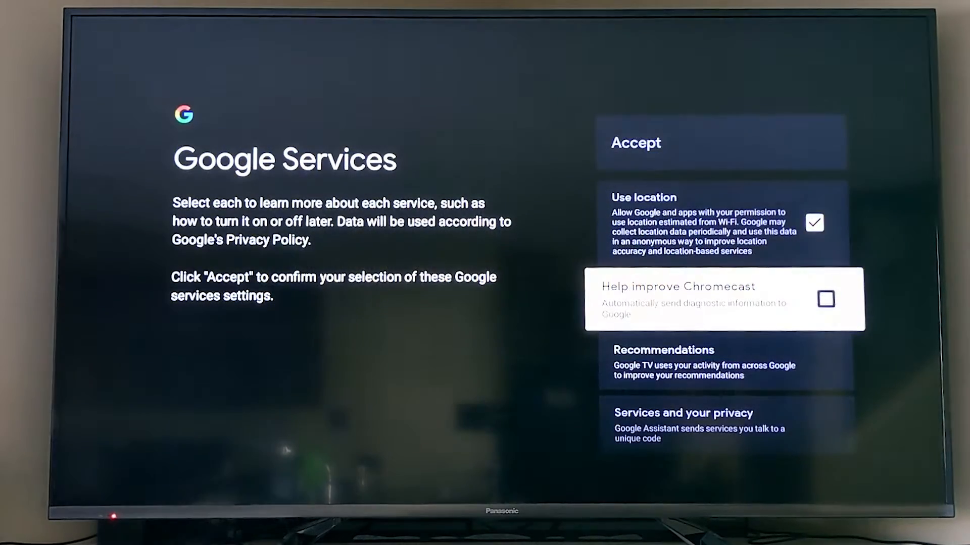
pyautogui.press('down')
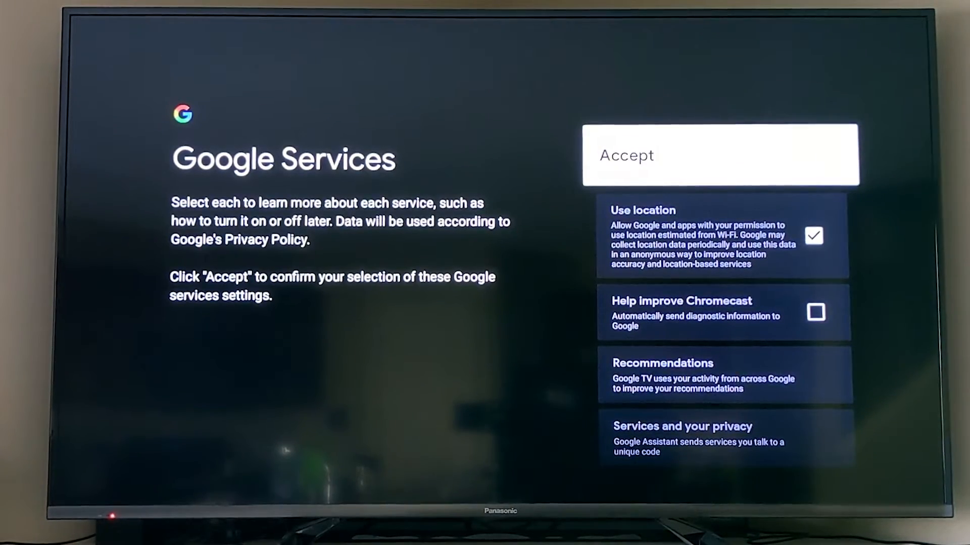
pyautogui.click(720, 155)
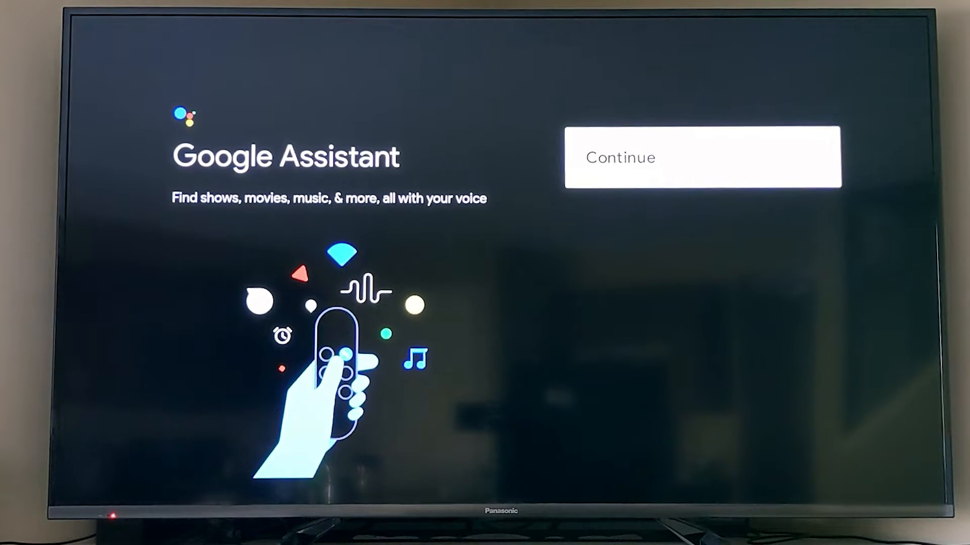
# Continue past the Assistant intro, allow app search and agree to personal results.
pyautogui.click(701, 158)
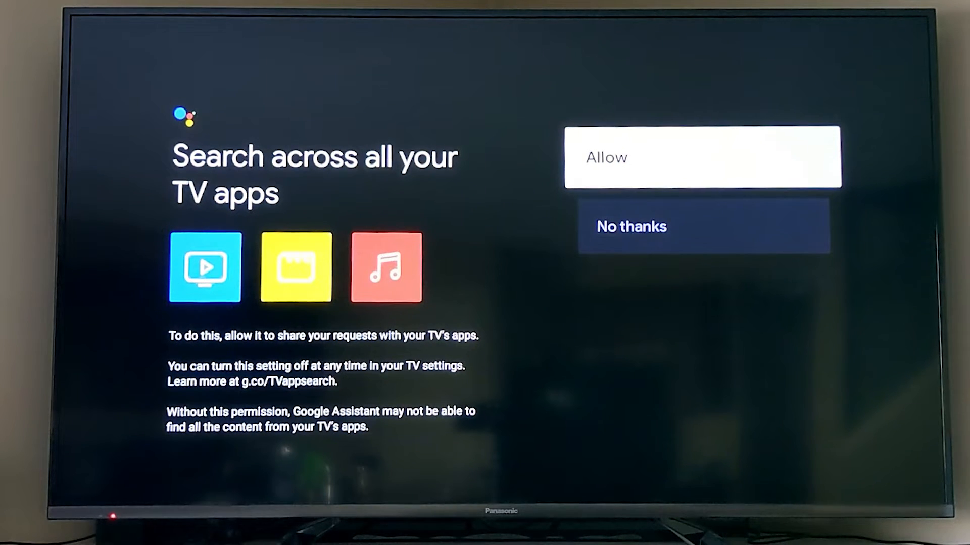
pyautogui.click(702, 158)
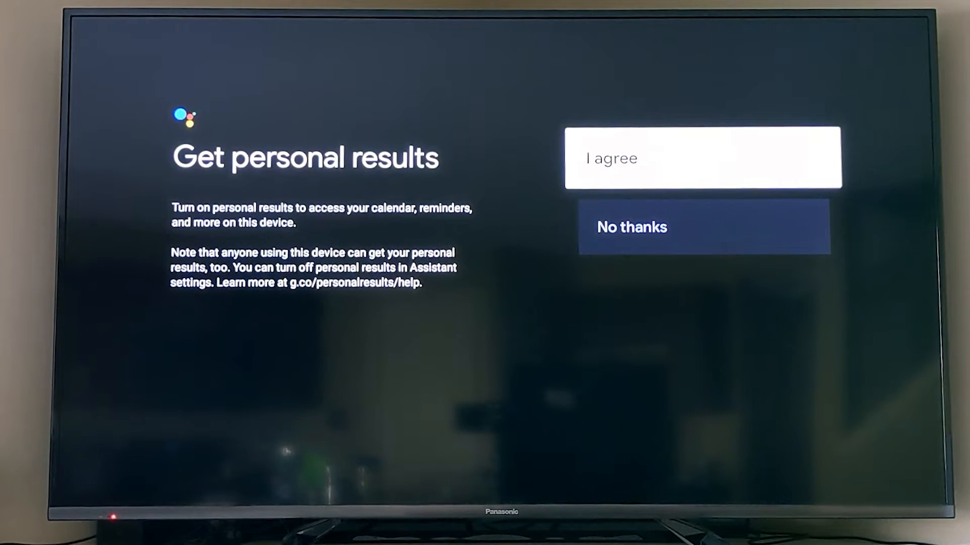
pyautogui.click(702, 158)
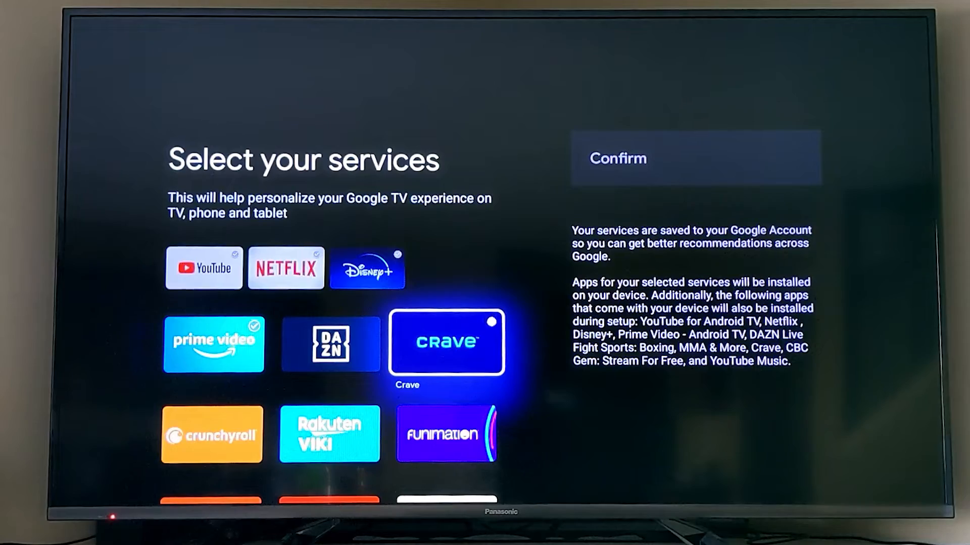
# Scroll the services grid to Crave and confirm the selected streaming services.
pyautogui.scroll(-3)
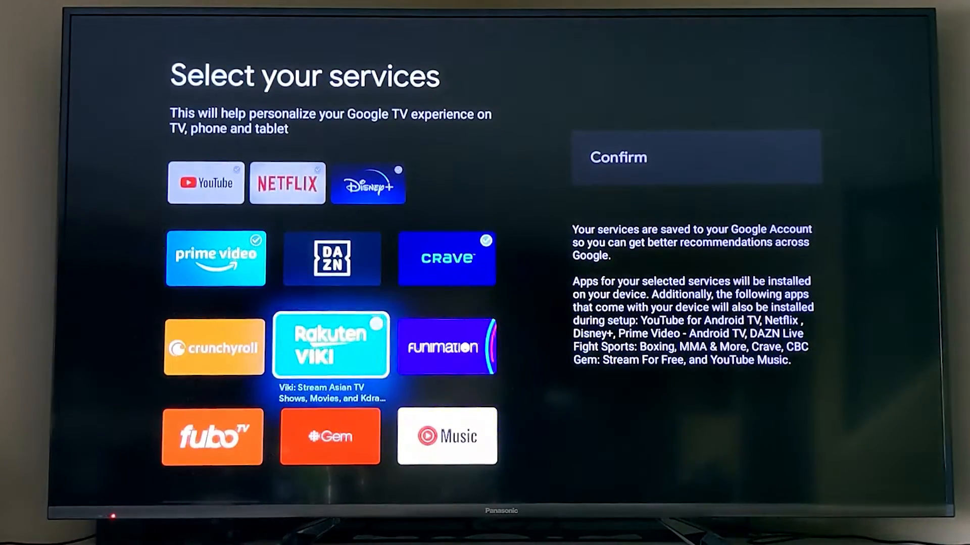
pyautogui.scroll(-3)
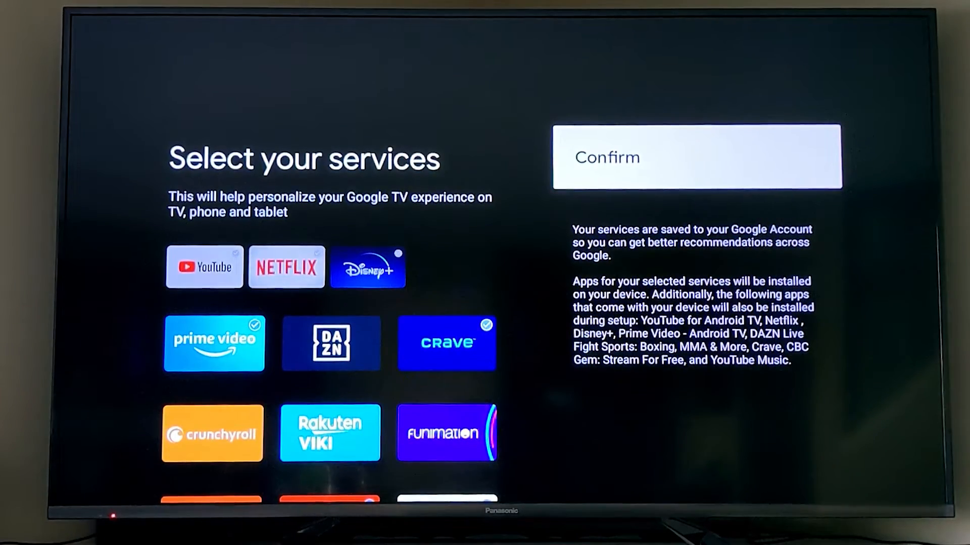
pyautogui.click(695, 157)
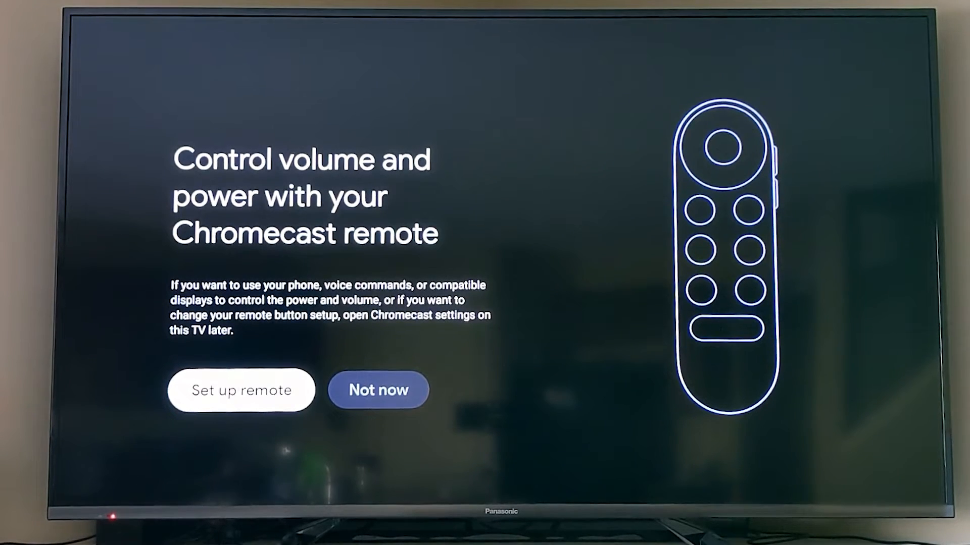
# Start remote setup with the TV for sound and pass the test-music volume check.
pyautogui.click(242, 390)
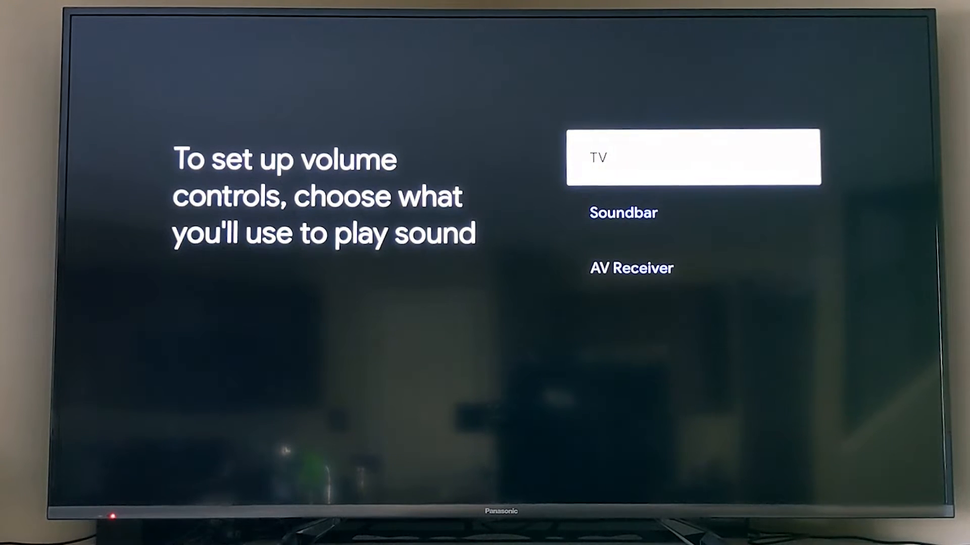
pyautogui.click(693, 156)
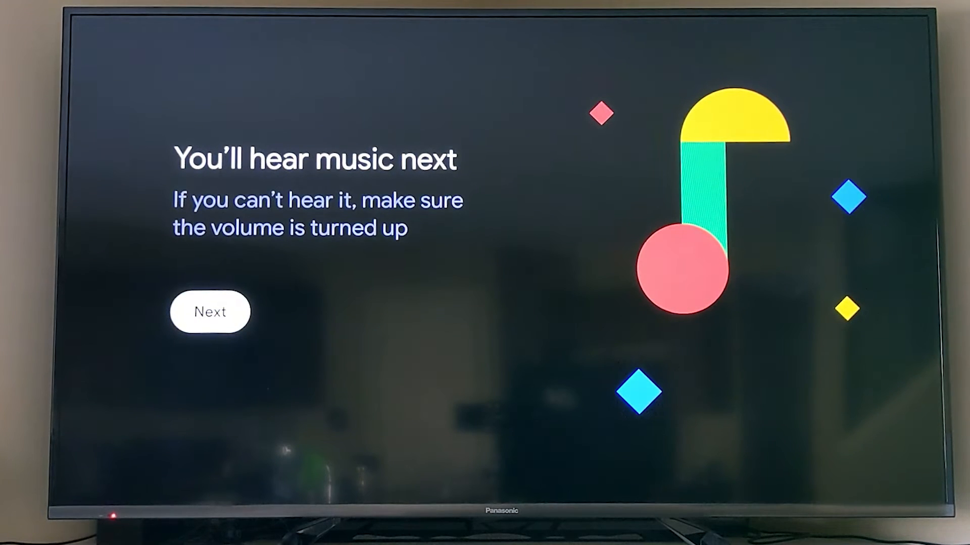
pyautogui.click(210, 311)
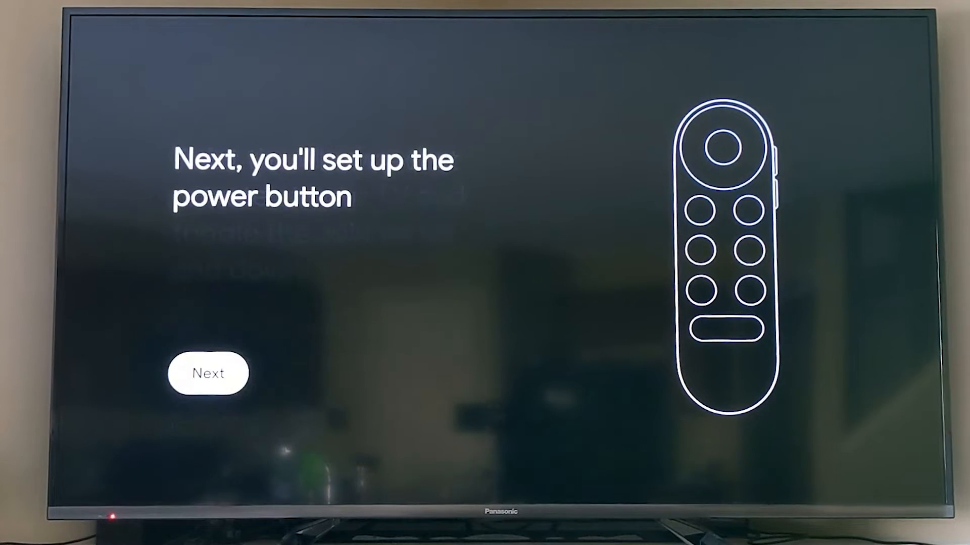
pyautogui.click(208, 372)
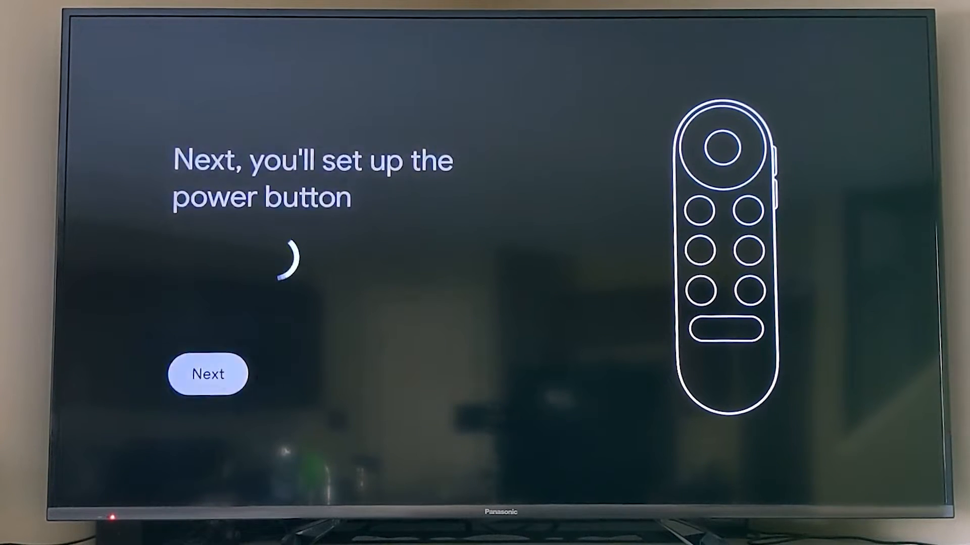
# Run the power button test, confirm it worked and finish the remote setup.
pyautogui.click(208, 374)
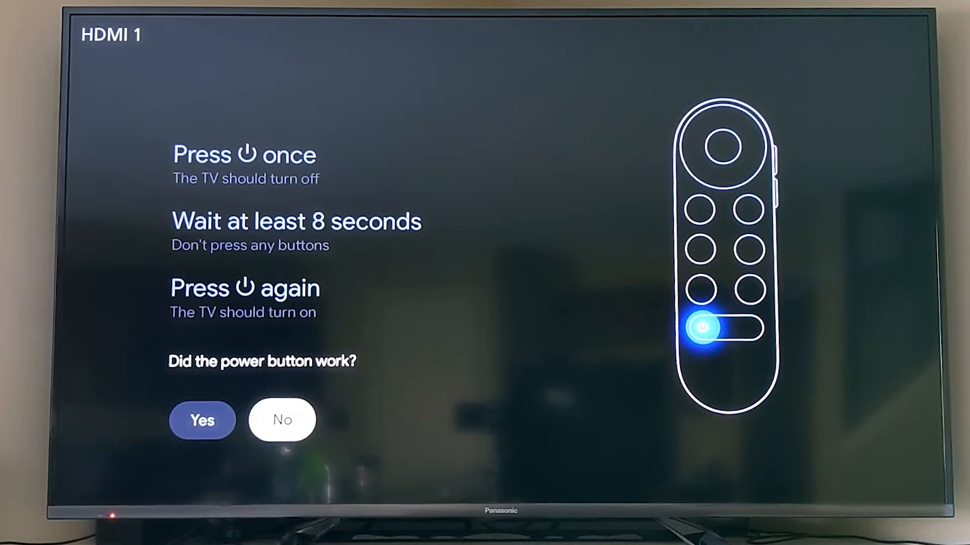
pyautogui.click(282, 419)
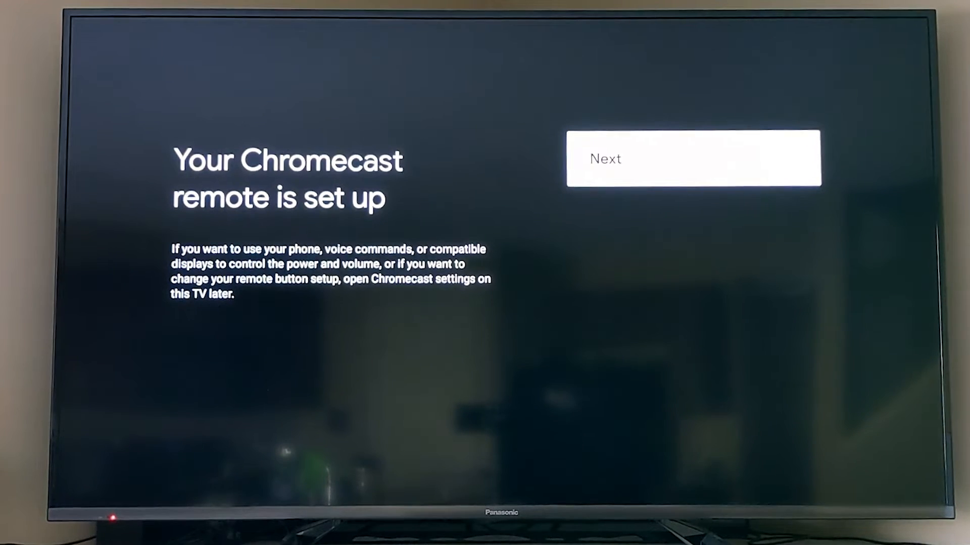
pyautogui.click(692, 159)
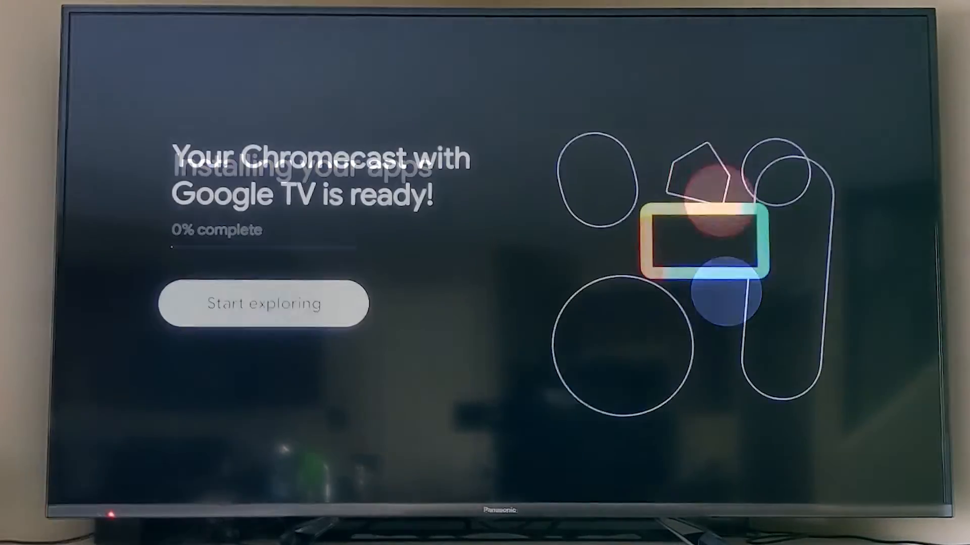
# Start exploring, tour the Movies, Shows and Apps tabs, then scroll For you down to Your apps.
pyautogui.click(263, 303)
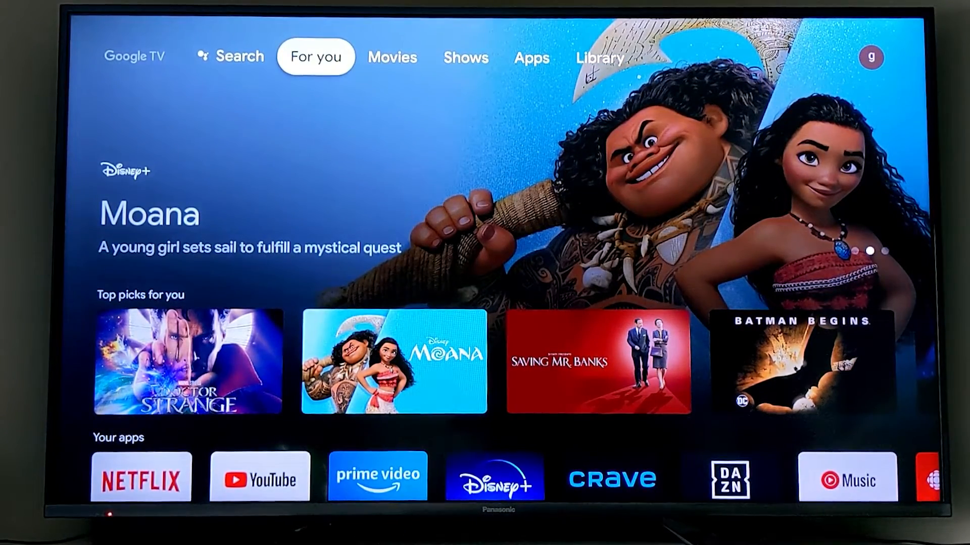
pyautogui.click(391, 57)
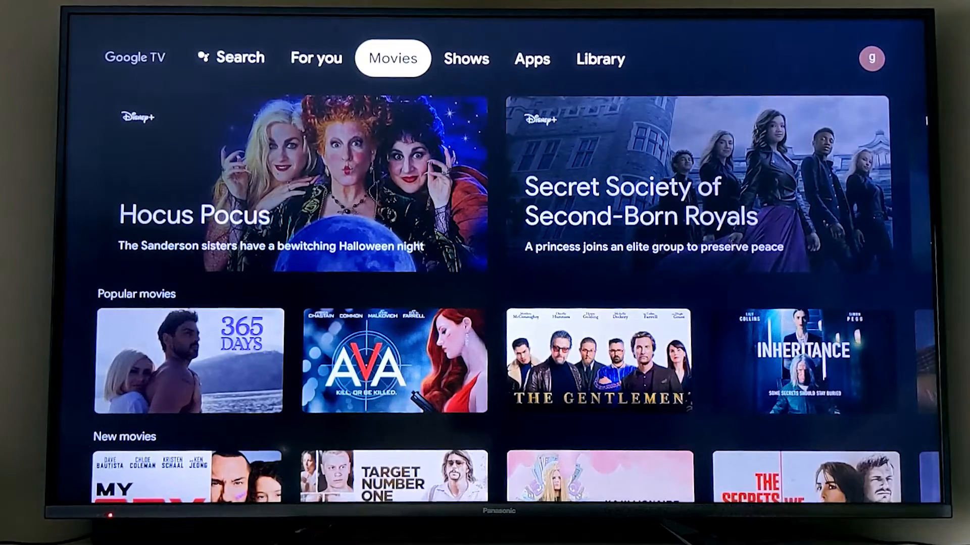
pyautogui.click(466, 58)
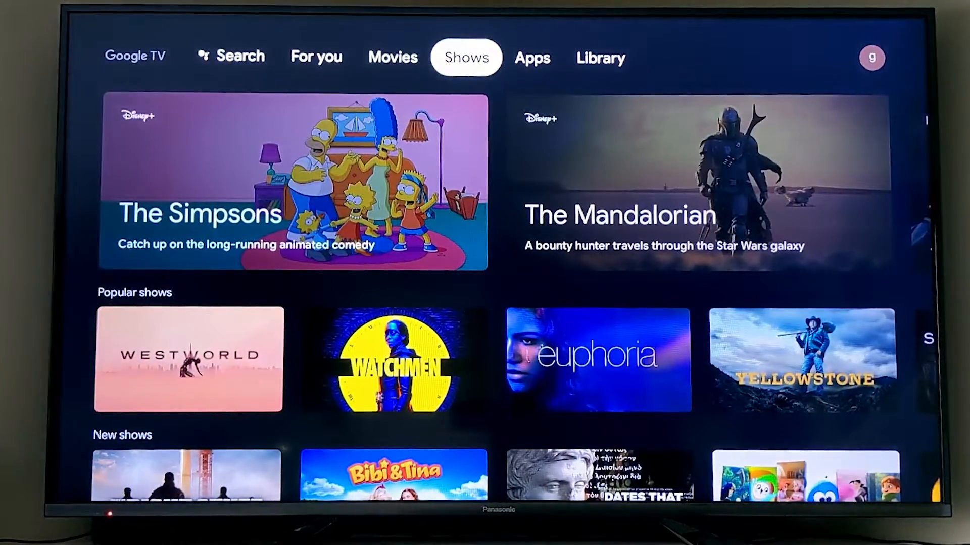
pyautogui.click(531, 58)
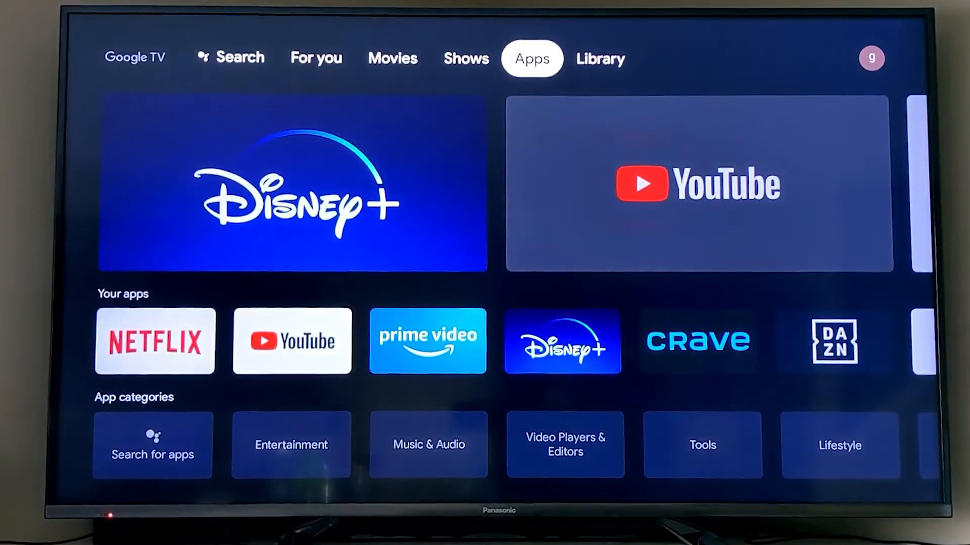
pyautogui.click(599, 58)
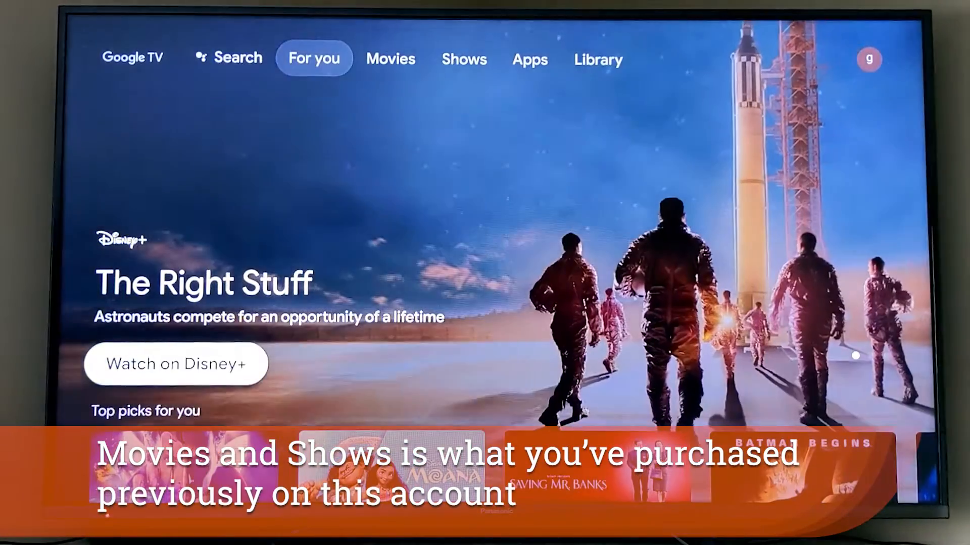
pyautogui.scroll(-3)
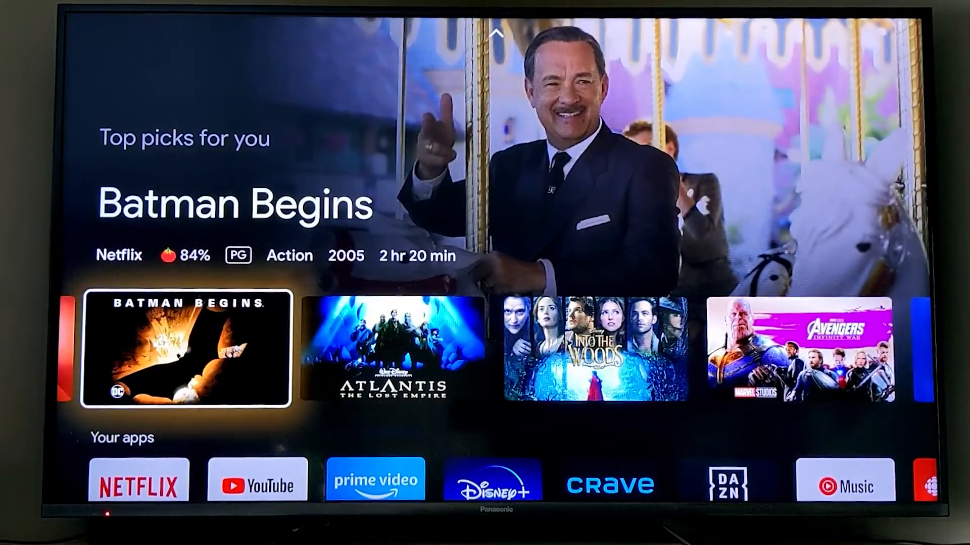
pyautogui.scroll(-3)
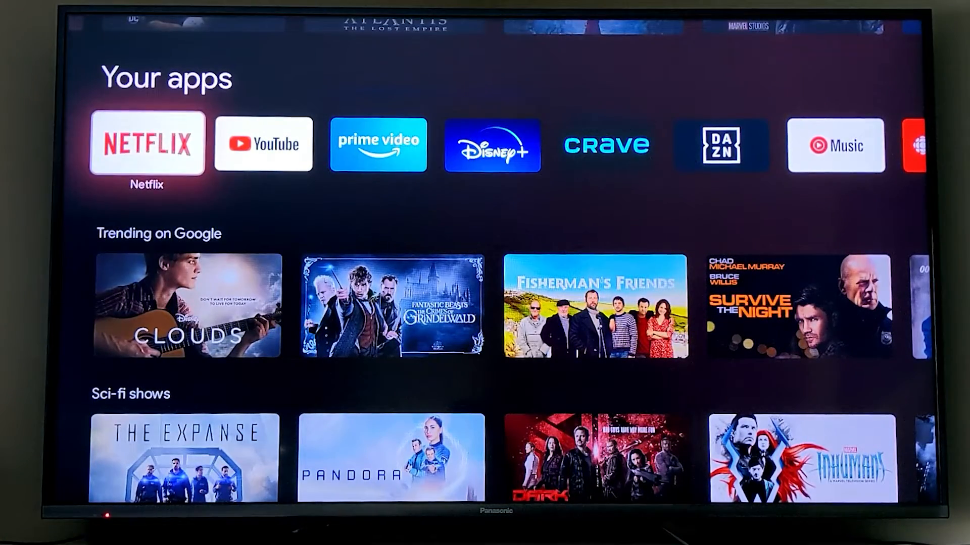
# Launch Netflix with a viewer profile, then Crave and YouTube Music, returning to the home screen.
pyautogui.click(147, 145)
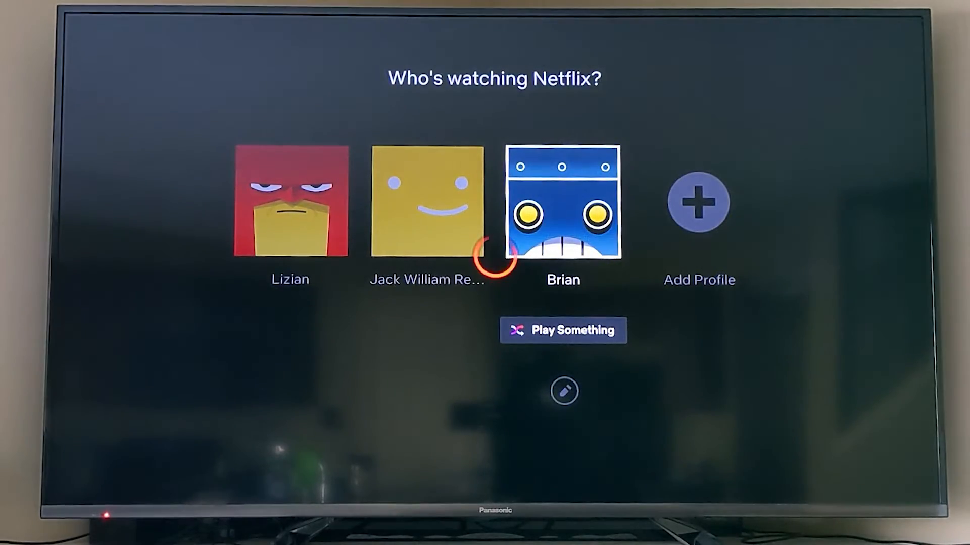
pyautogui.click(562, 204)
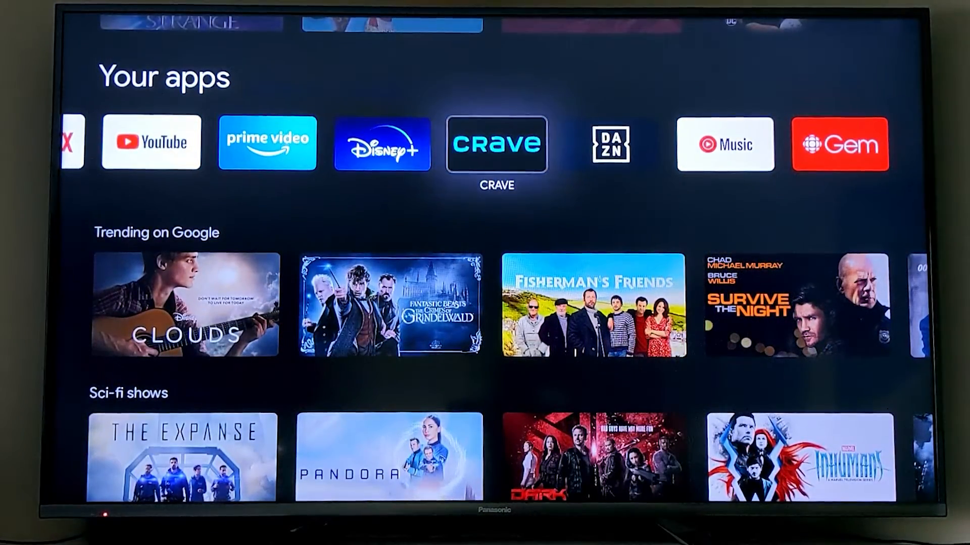
pyautogui.click(495, 144)
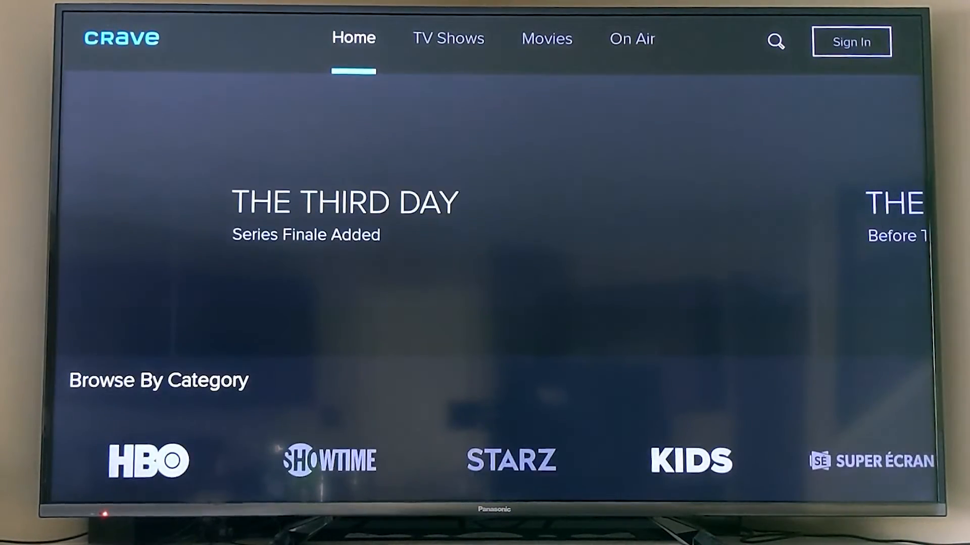
pyautogui.click(447, 39)
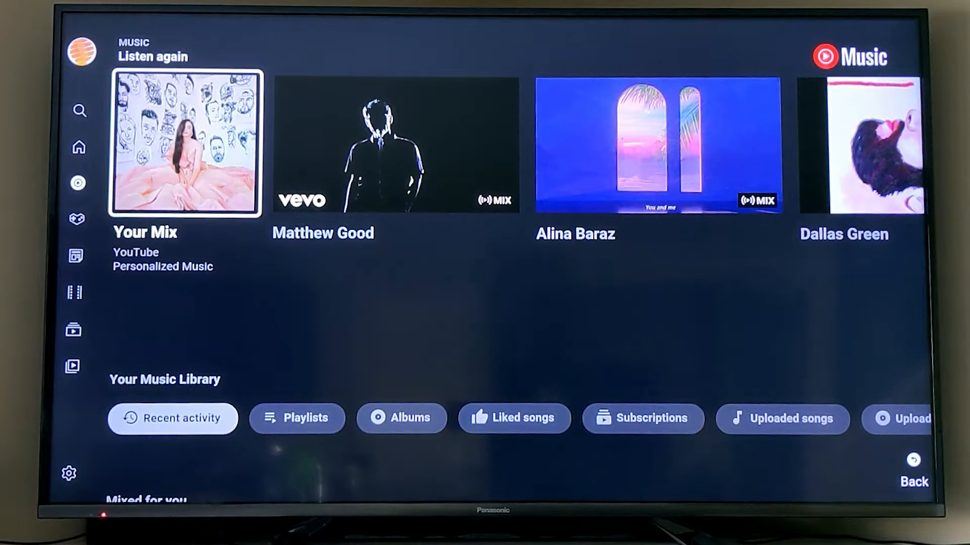
pyautogui.click(183, 143)
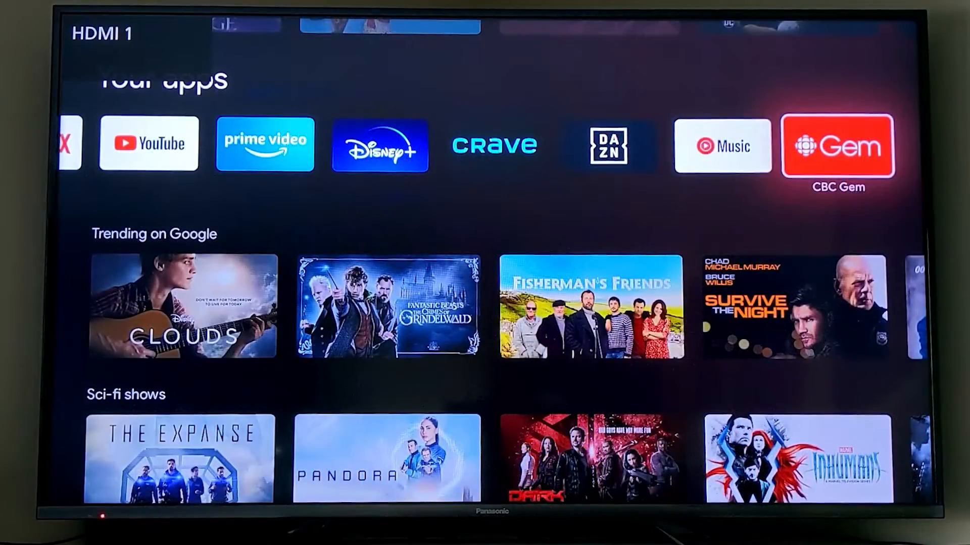
# Scroll to Apps from my other devices and install Rush Rally 3 despite the gamepad warning.
pyautogui.scroll(-3)
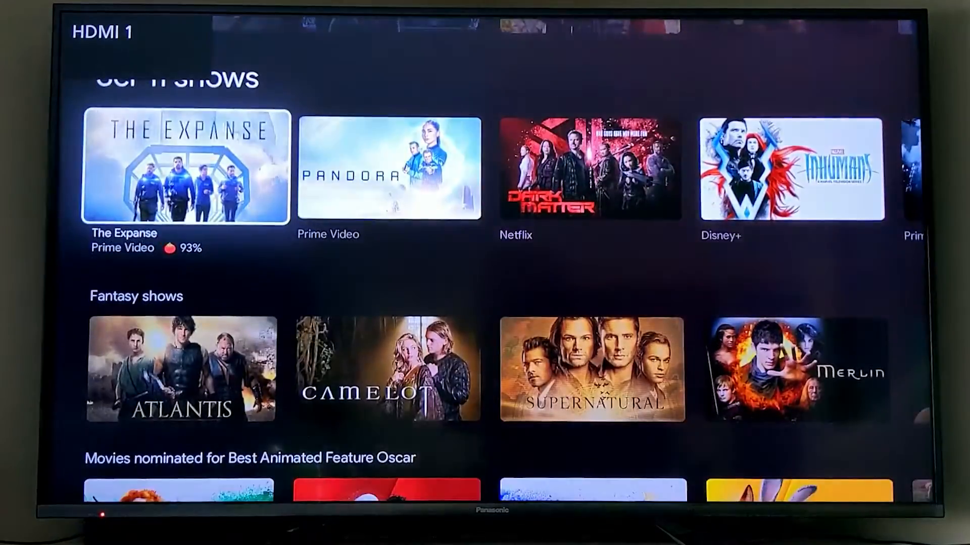
pyautogui.scroll(-3)
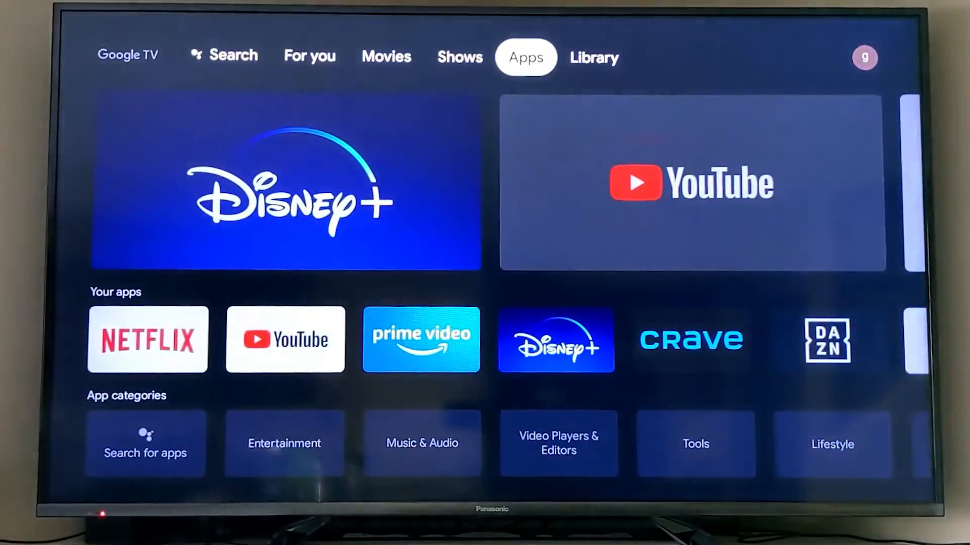
pyautogui.scroll(-3)
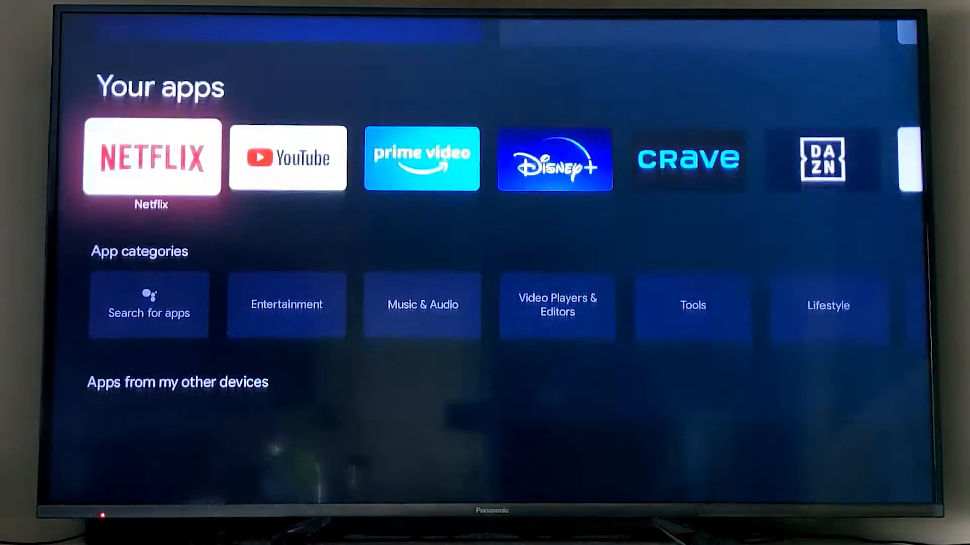
pyautogui.scroll(-3)
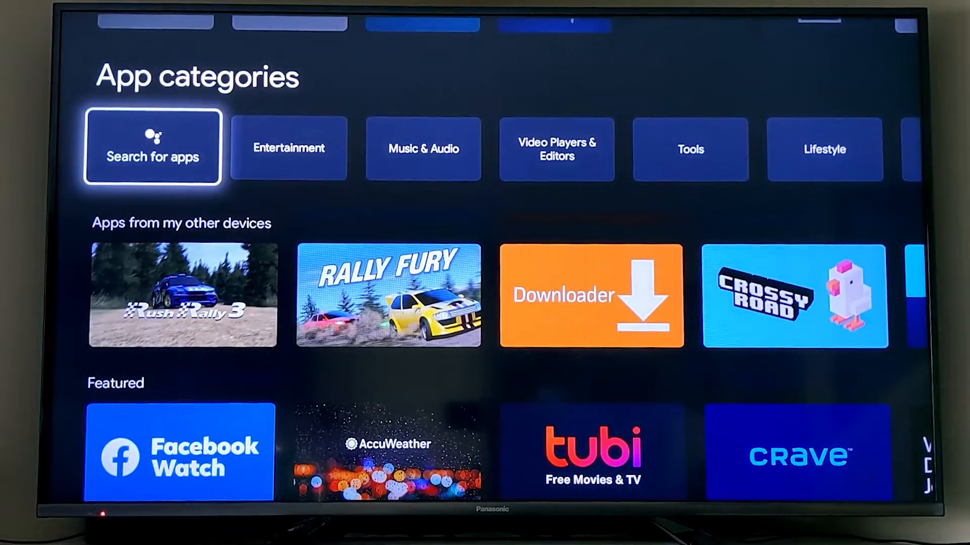
pyautogui.scroll(-3)
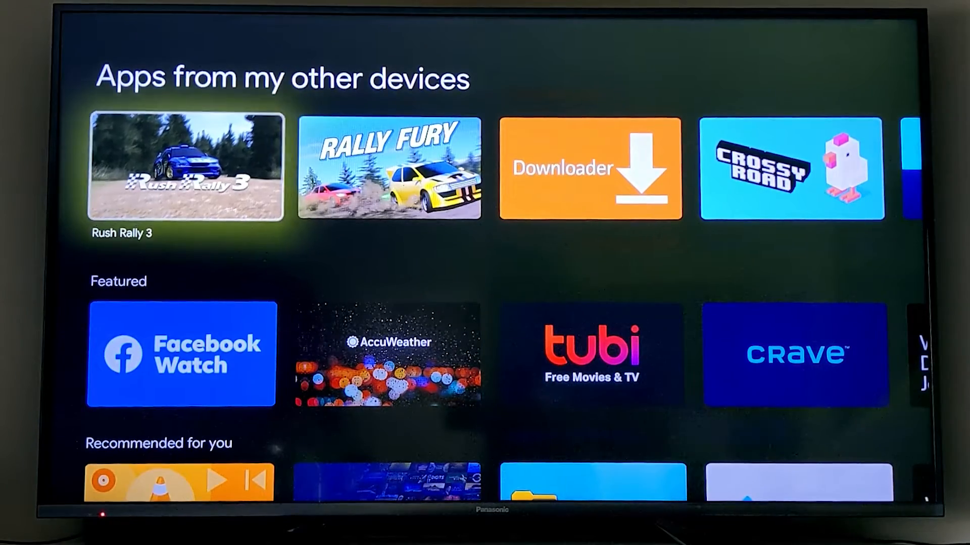
pyautogui.click(187, 167)
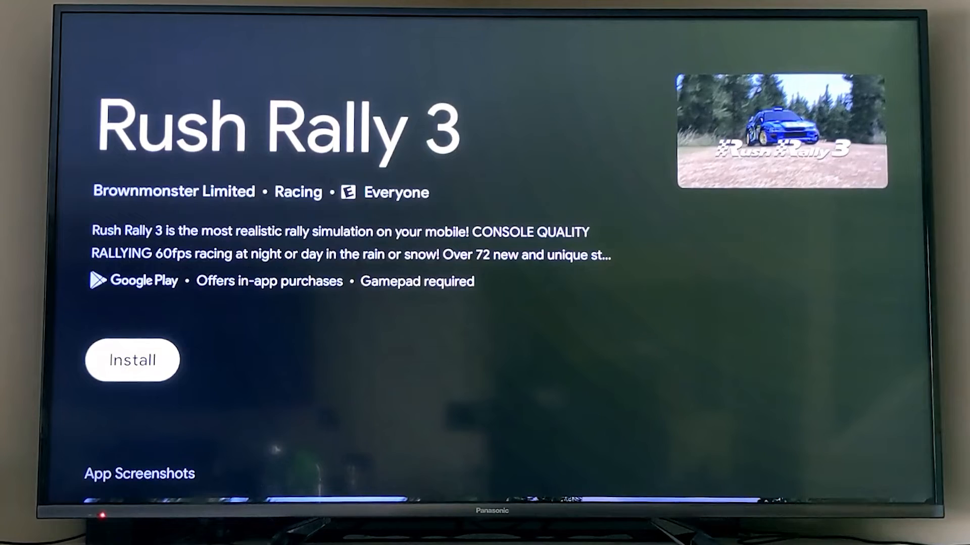
pyautogui.click(131, 359)
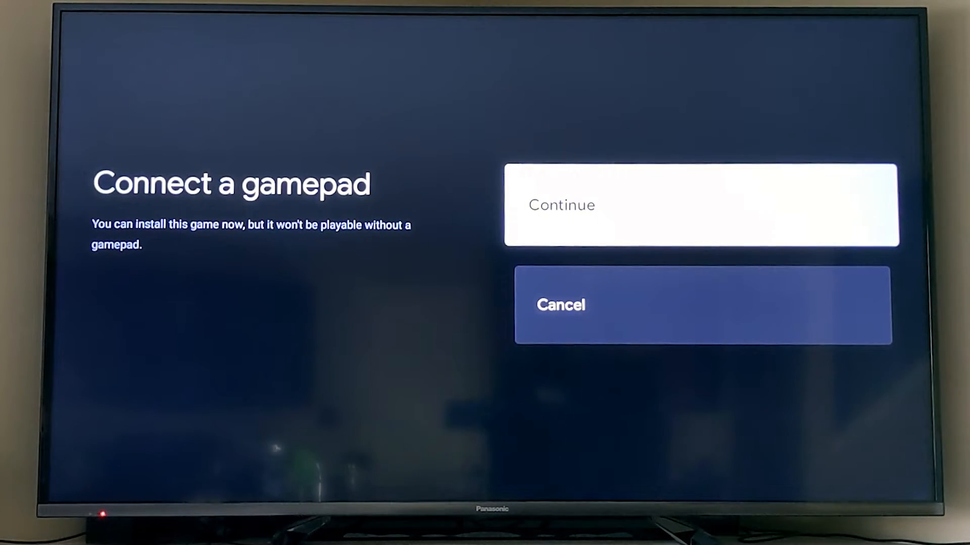
pyautogui.click(701, 205)
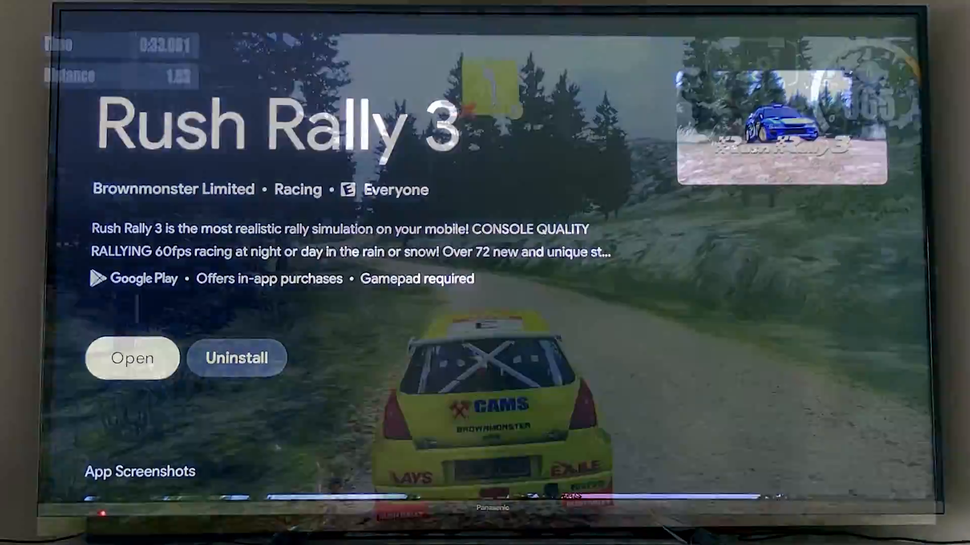
# Install Downloader from the other-devices apps, then return up to the App categories.
pyautogui.click(132, 358)
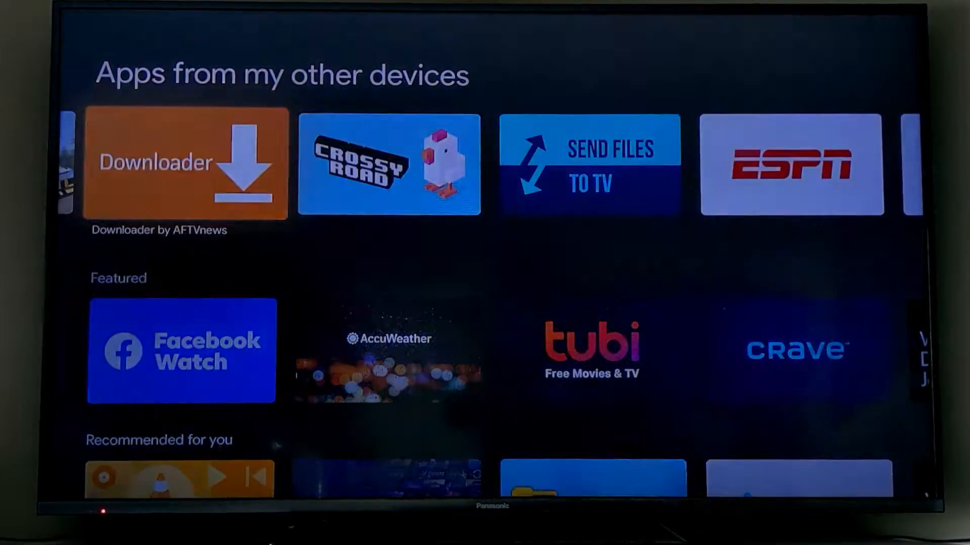
pyautogui.click(186, 164)
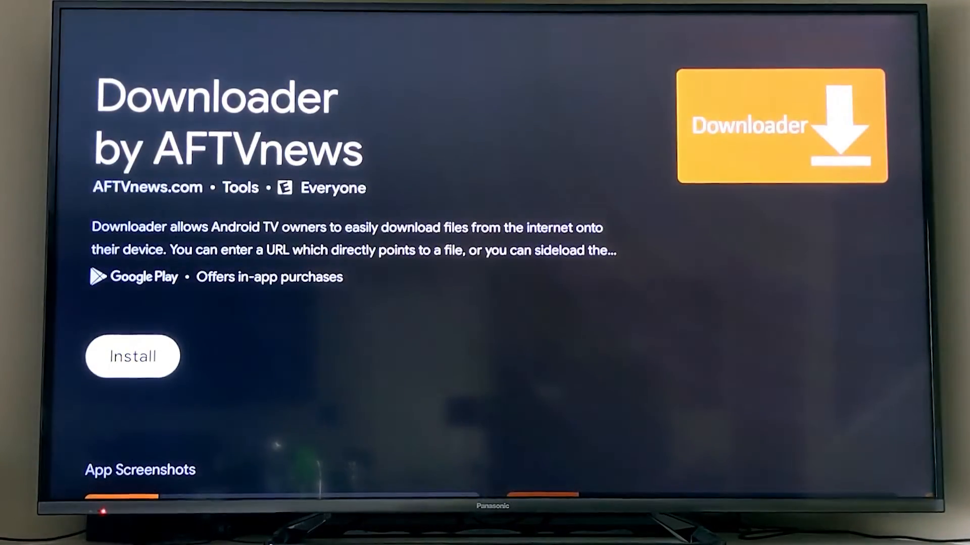
pyautogui.click(132, 356)
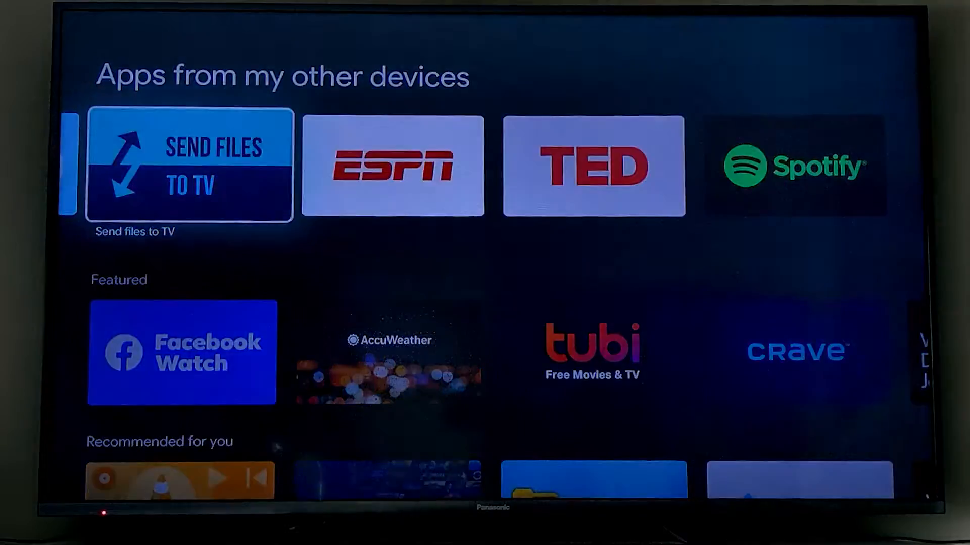
pyautogui.click(189, 165)
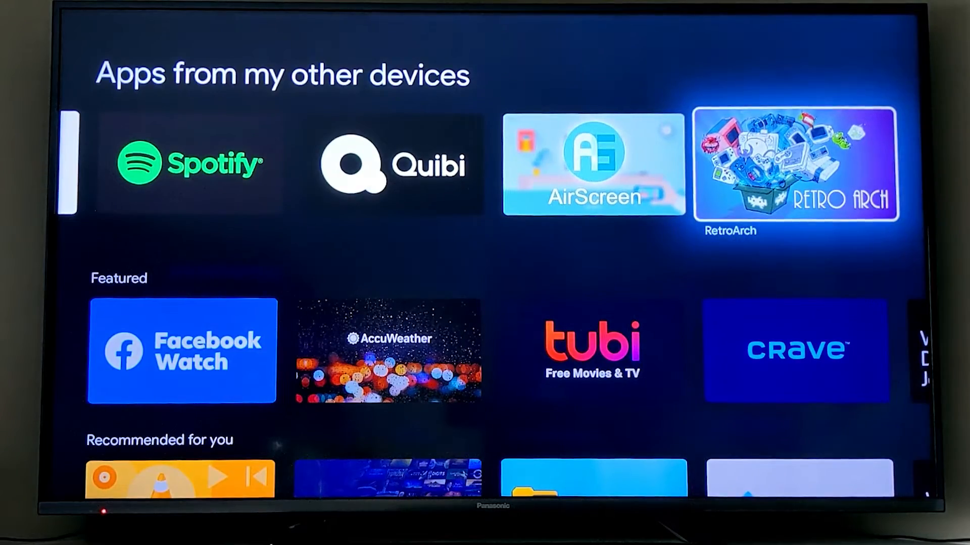
pyautogui.click(797, 165)
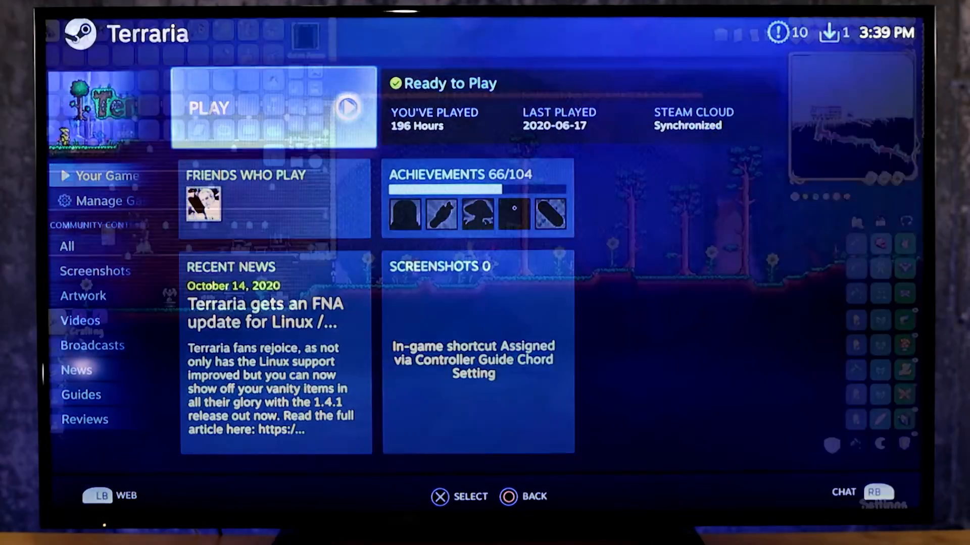
pyautogui.click(272, 108)
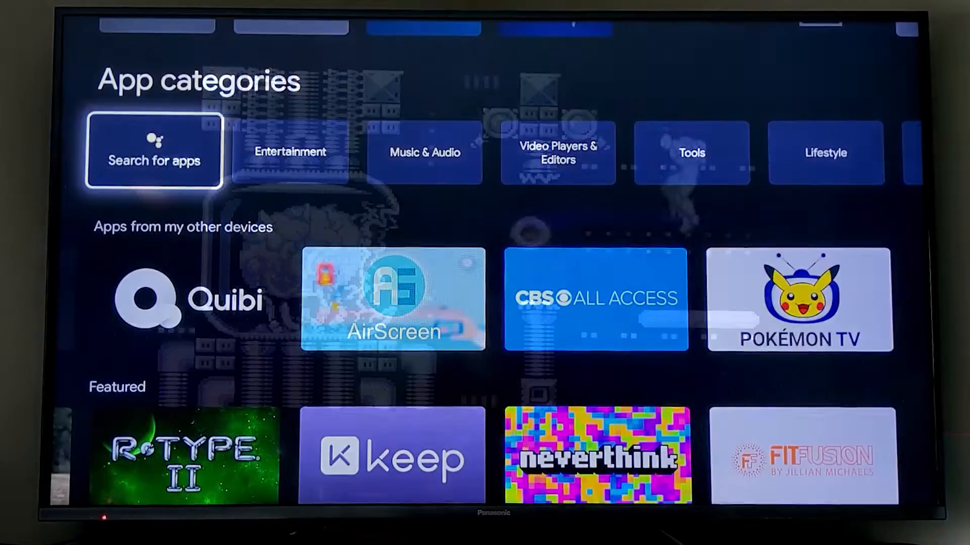
# Search for 'duo', launch Google Duo and allow its contacts and camera permissions.
pyautogui.click(155, 151)
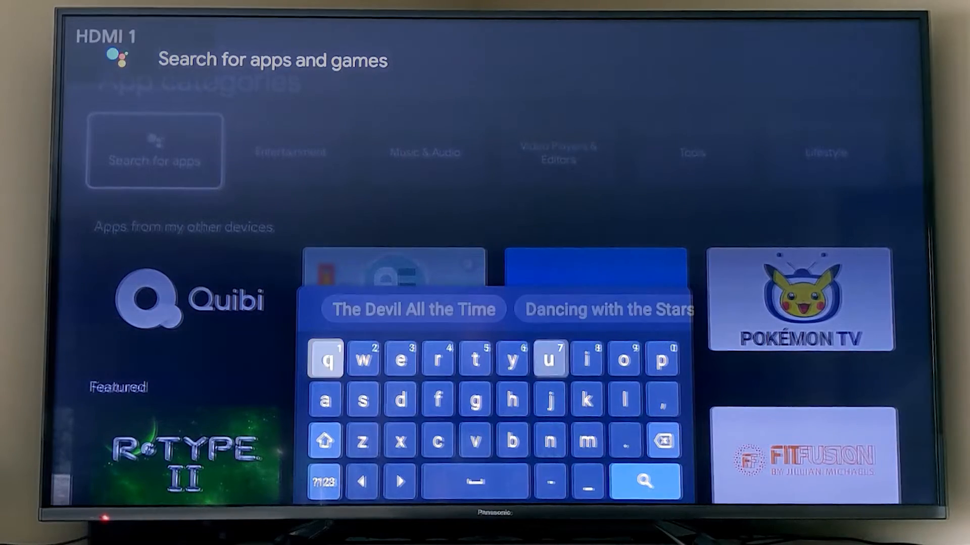
pyautogui.write('duo')
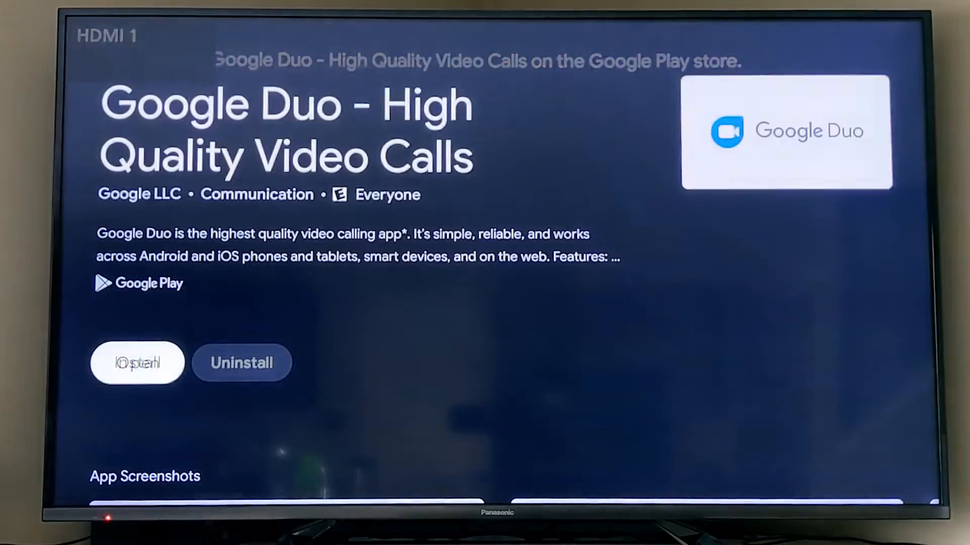
pyautogui.click(137, 362)
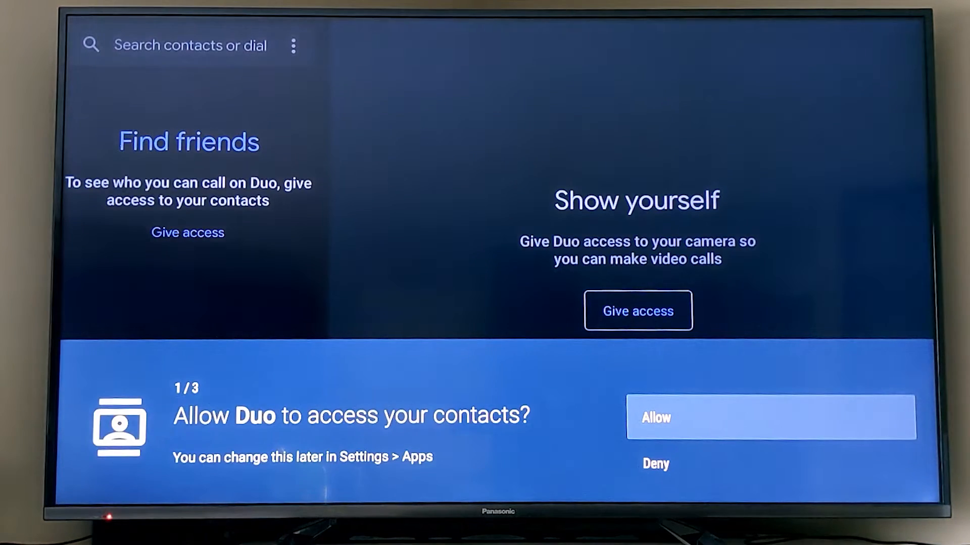
pyautogui.click(771, 417)
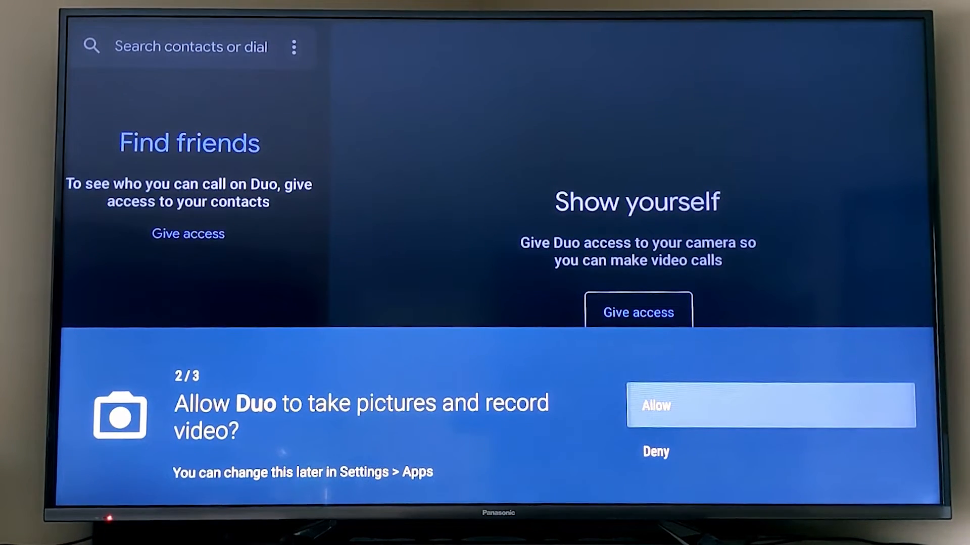
pyautogui.click(771, 406)
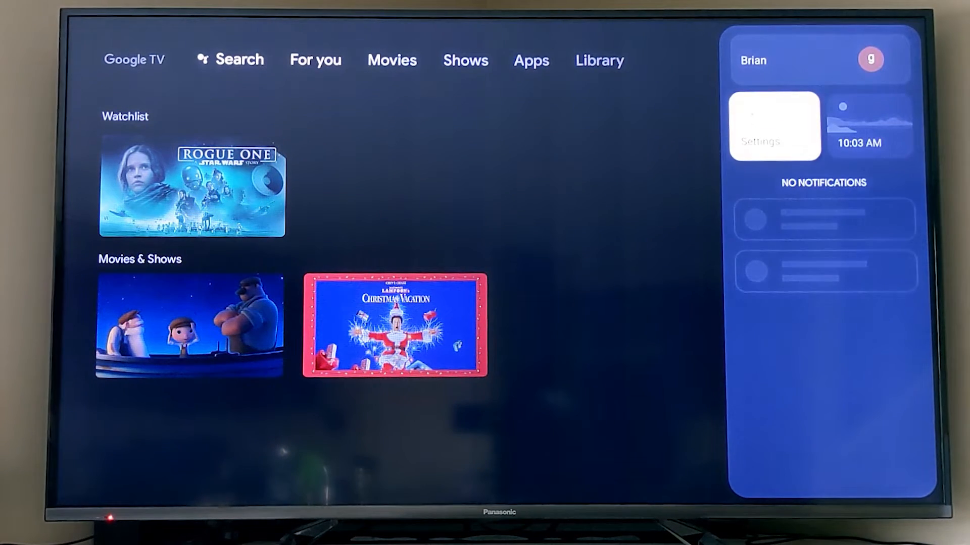
# Enter Settings and show the Privacy section with Usage & Diagnostics off.
pyautogui.click(774, 125)
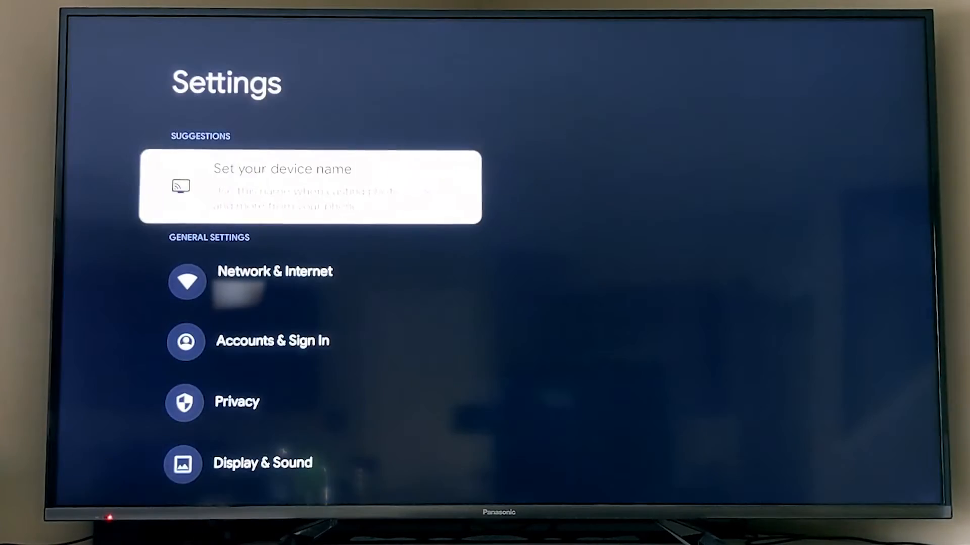
pyautogui.click(309, 186)
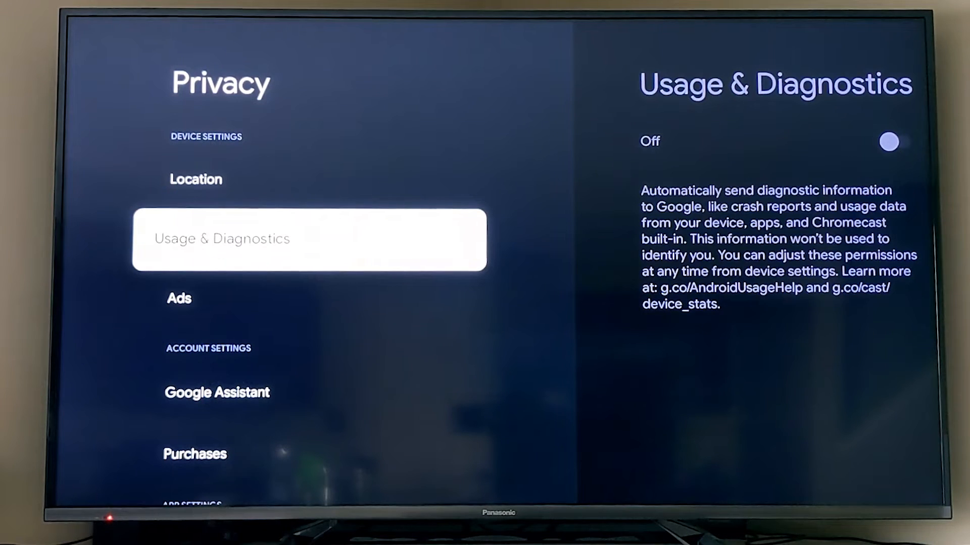
# Scroll Privacy down to Security & Restrictions and view the Install unknown apps list with Downloader disabled.
pyautogui.press('Down')
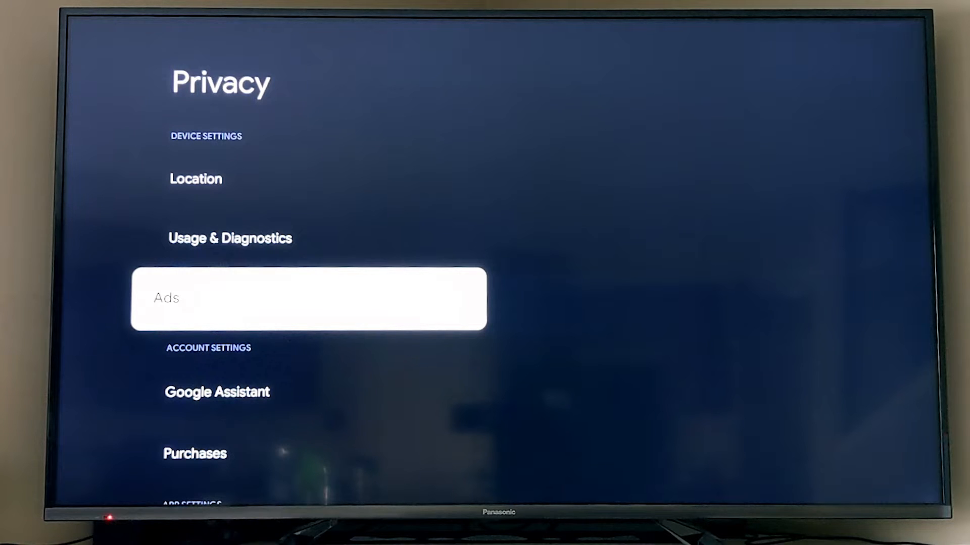
pyautogui.scroll(-3)
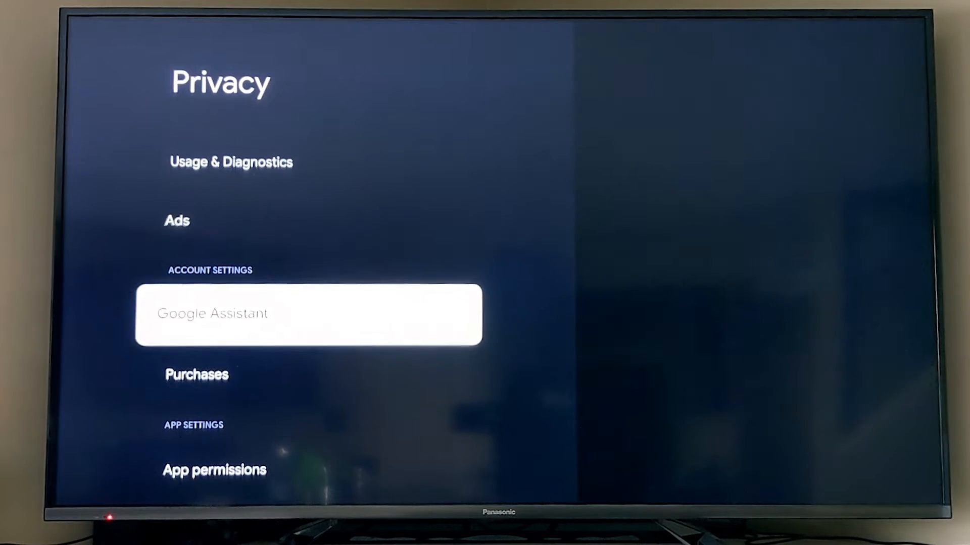
pyautogui.click(307, 313)
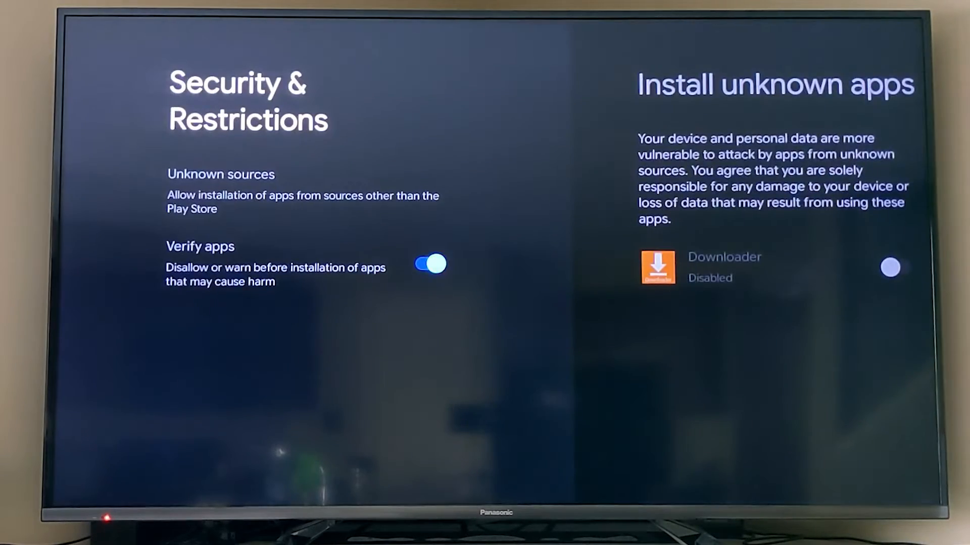
# Back out to Settings and reach Display & Sound, focusing Advanced display settings at 1080p 60Hz.
pyautogui.press('Back')
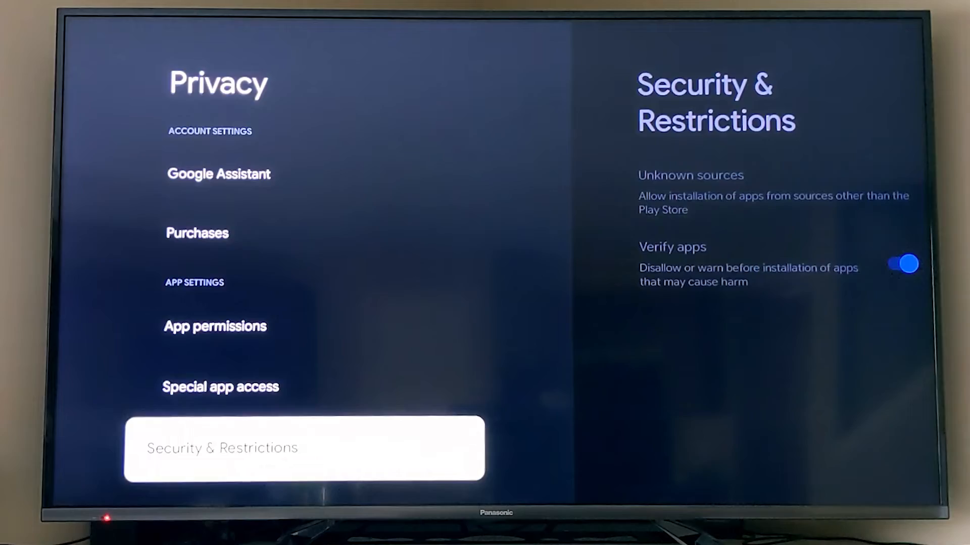
pyautogui.press('Back')
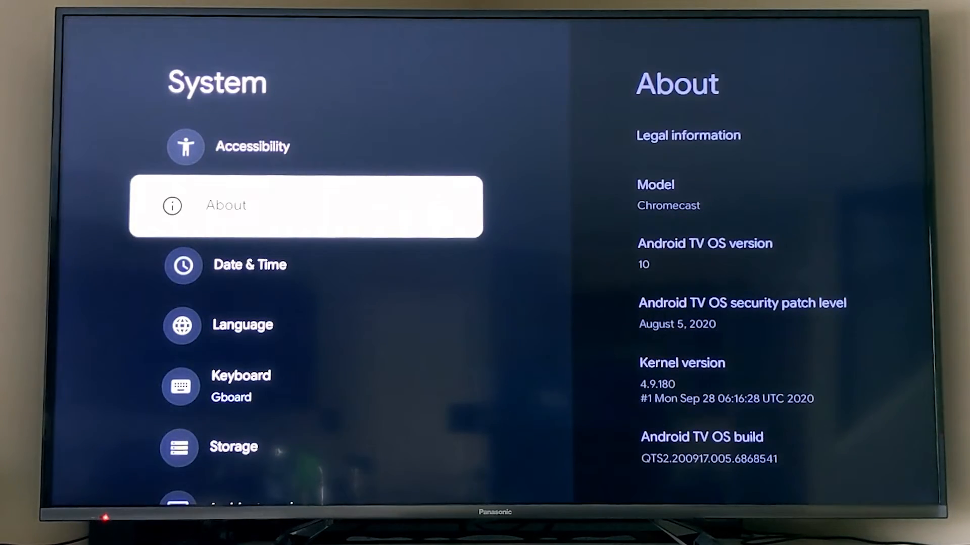
pyautogui.press('Back')
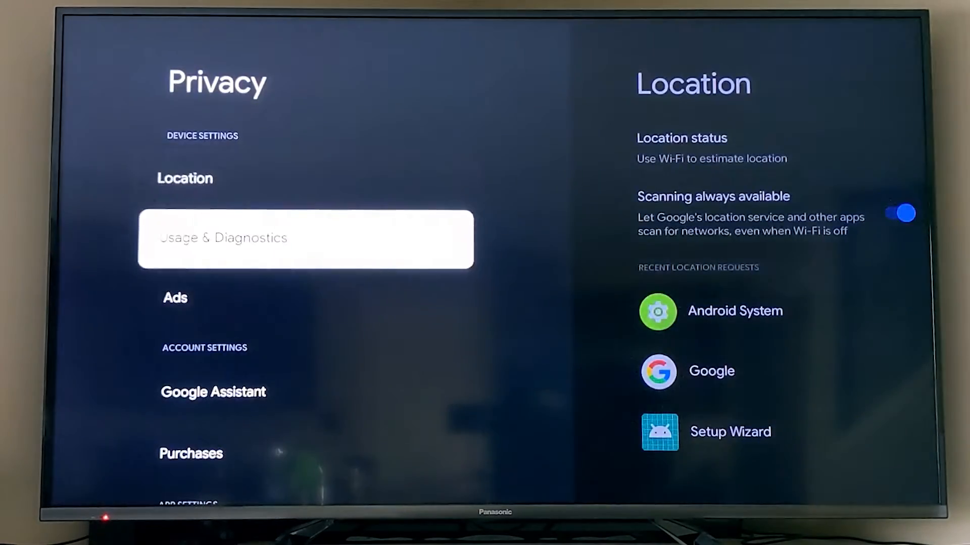
pyautogui.scroll(-3)
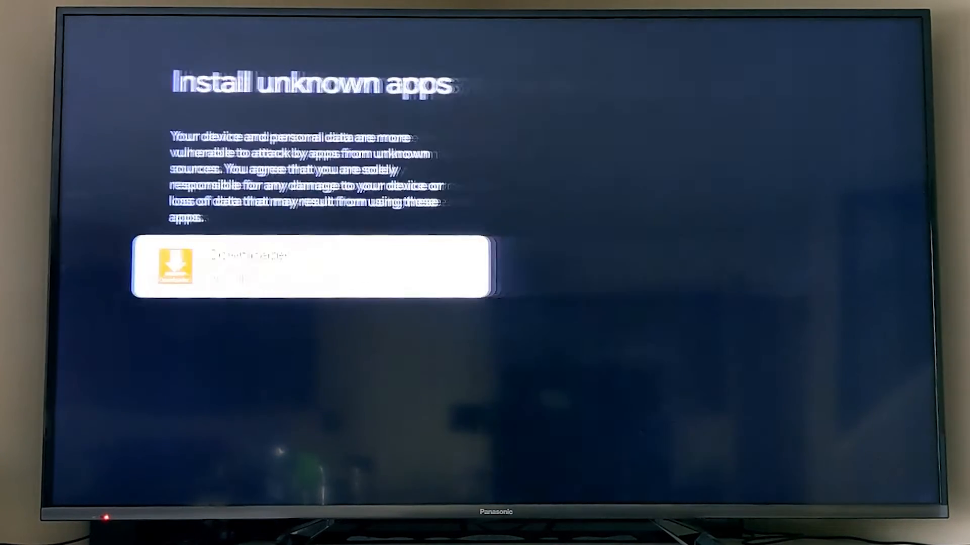
pyautogui.click(449, 266)
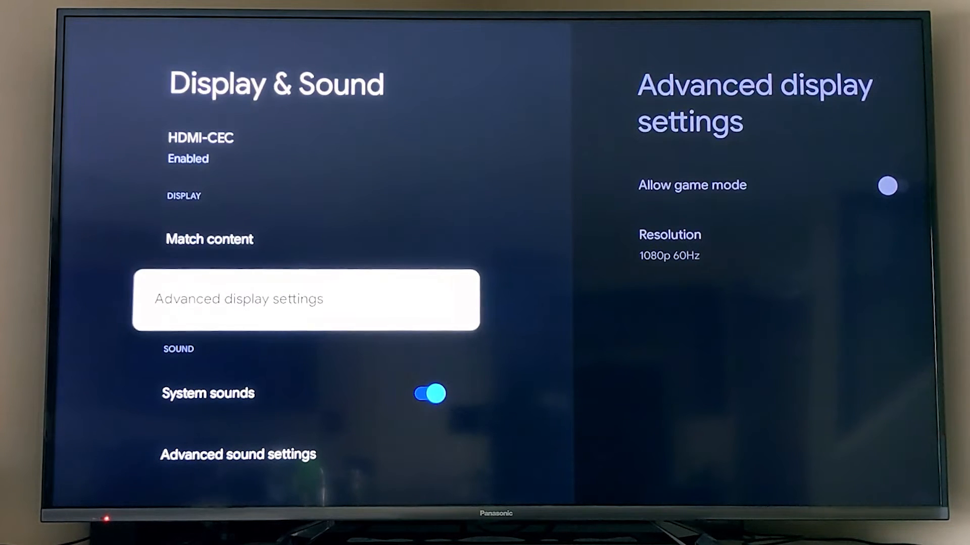
# Allow game mode in Advanced display settings and turn system sounds off.
pyautogui.click(305, 299)
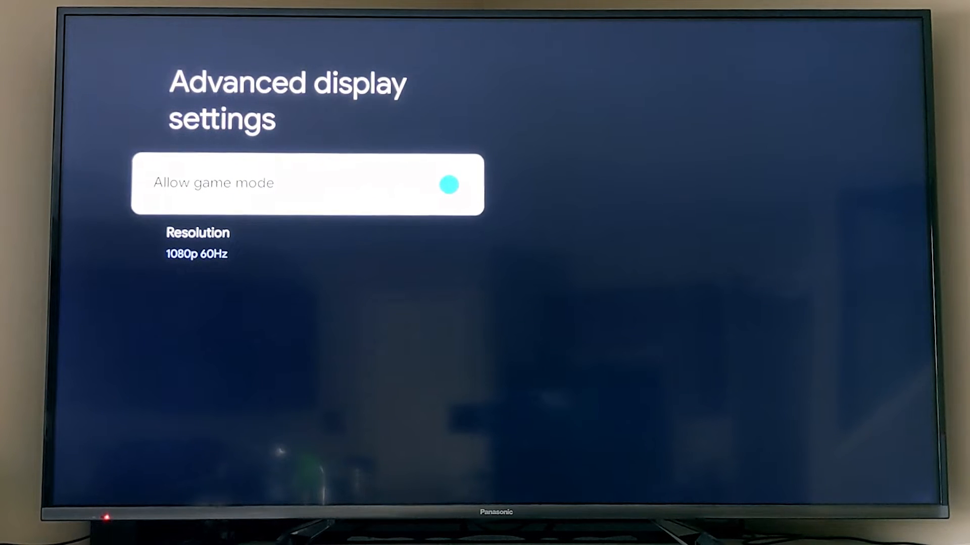
pyautogui.click(307, 244)
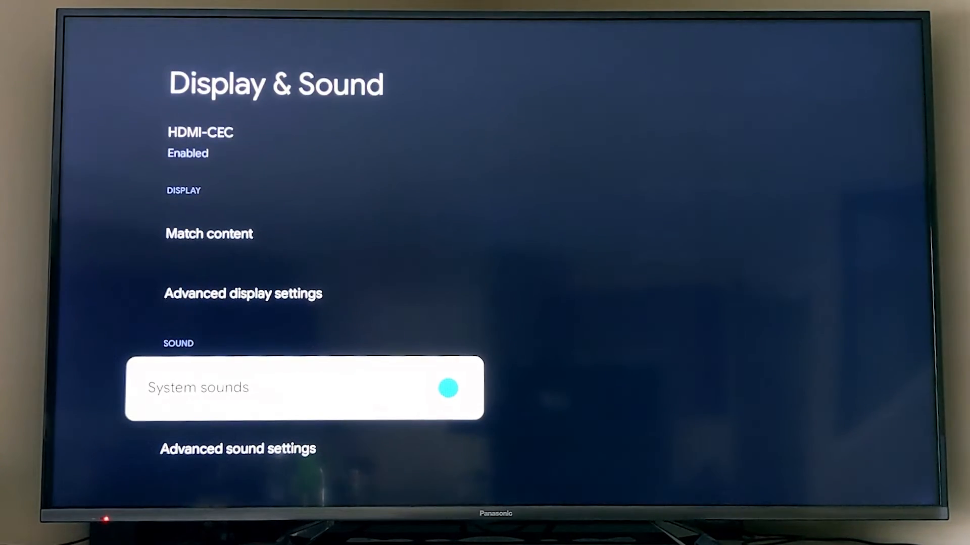
pyautogui.click(446, 388)
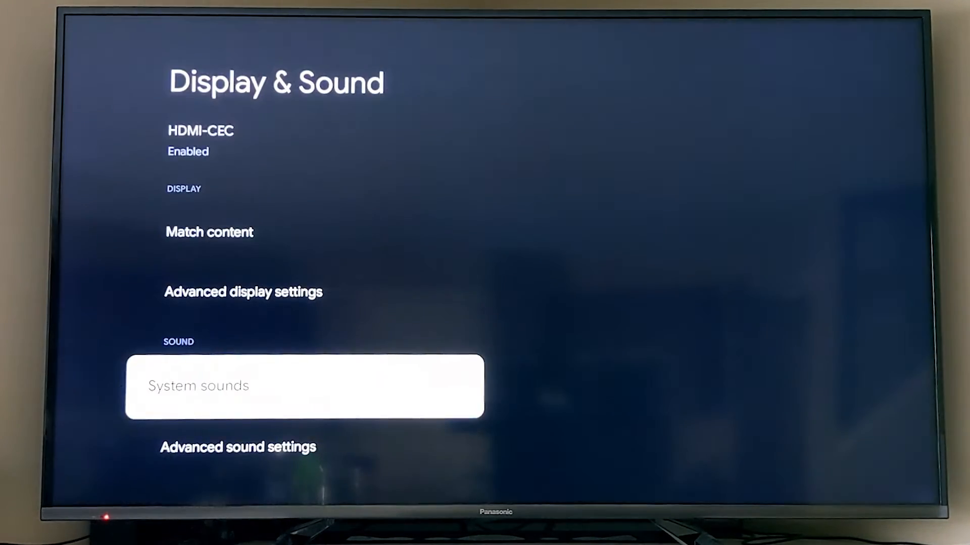
# Set surround sound format selection to Manual and accept the unsupported format warning.
pyautogui.press('down')
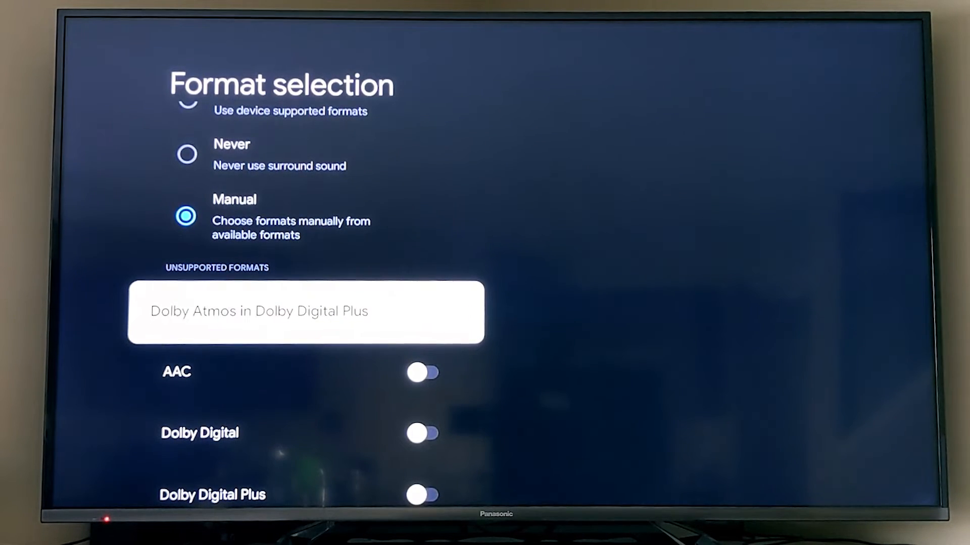
pyautogui.click(305, 311)
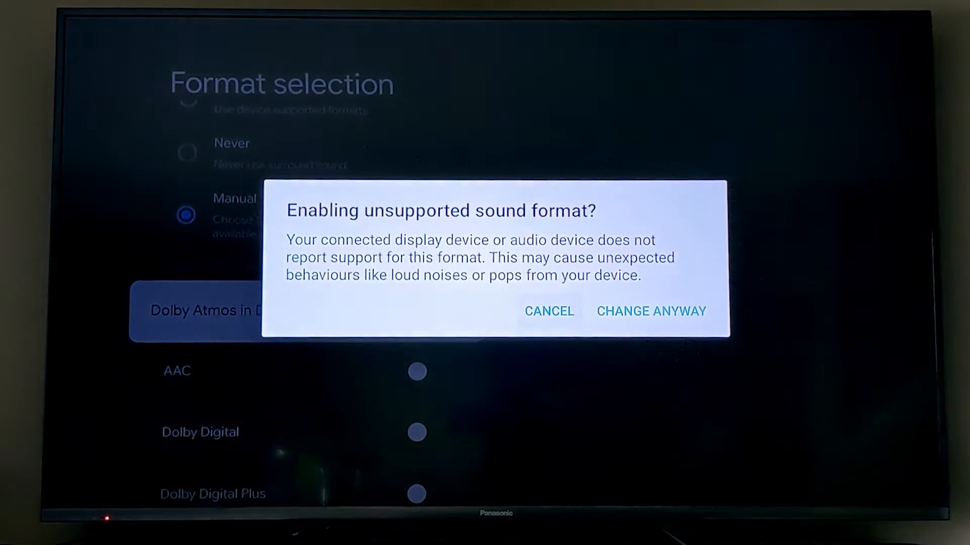
pyautogui.click(548, 311)
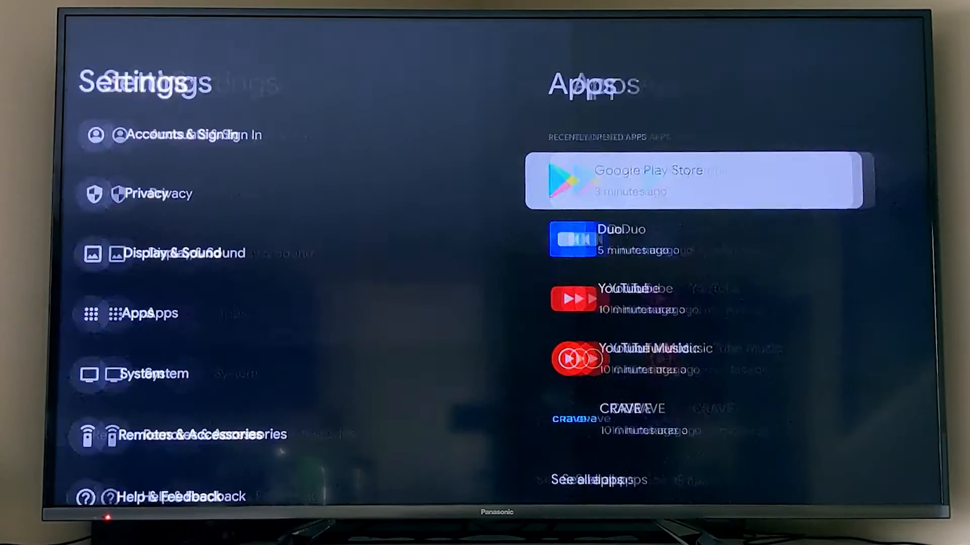
# Browse the Apps list past Duo, Crave and Downloader, then leave for System > Accessibility.
pyautogui.click(695, 181)
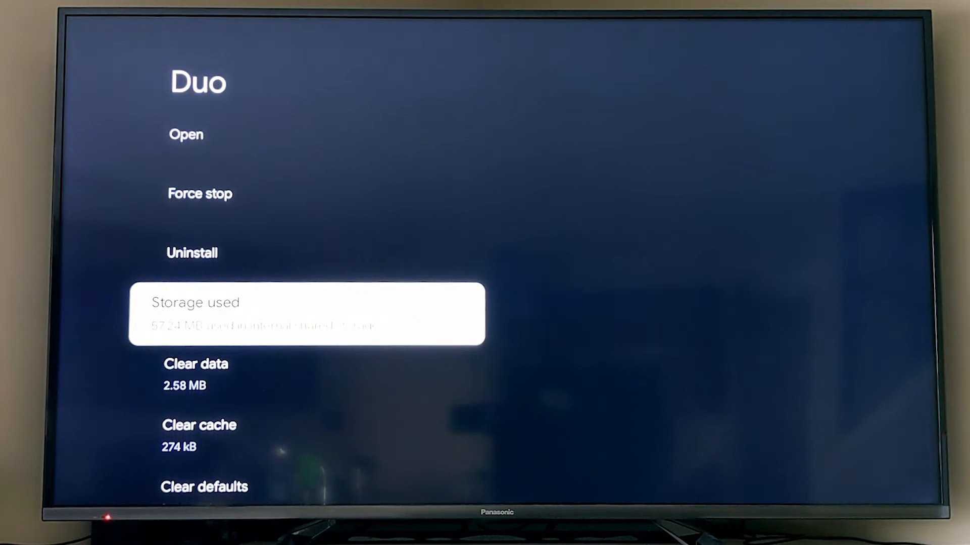
pyautogui.scroll(-3)
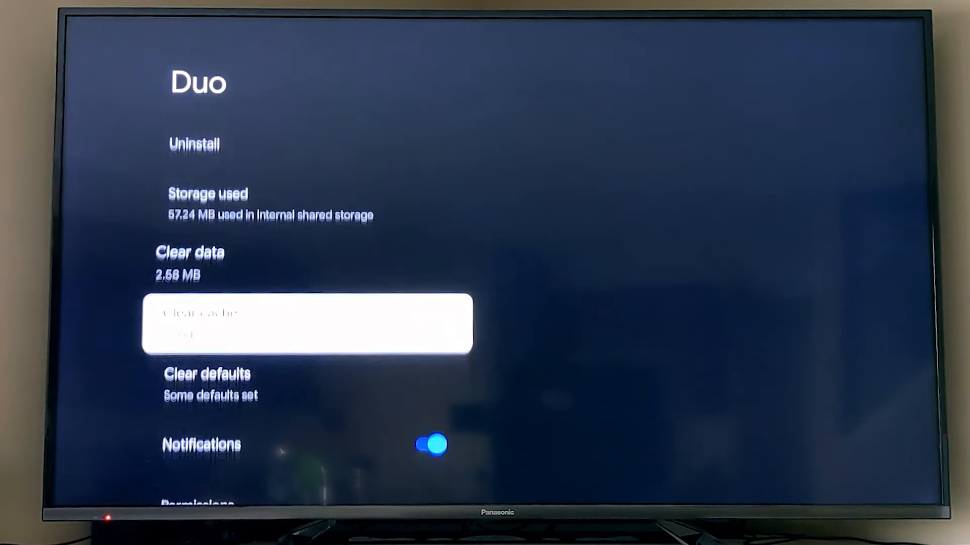
pyautogui.scroll(-3)
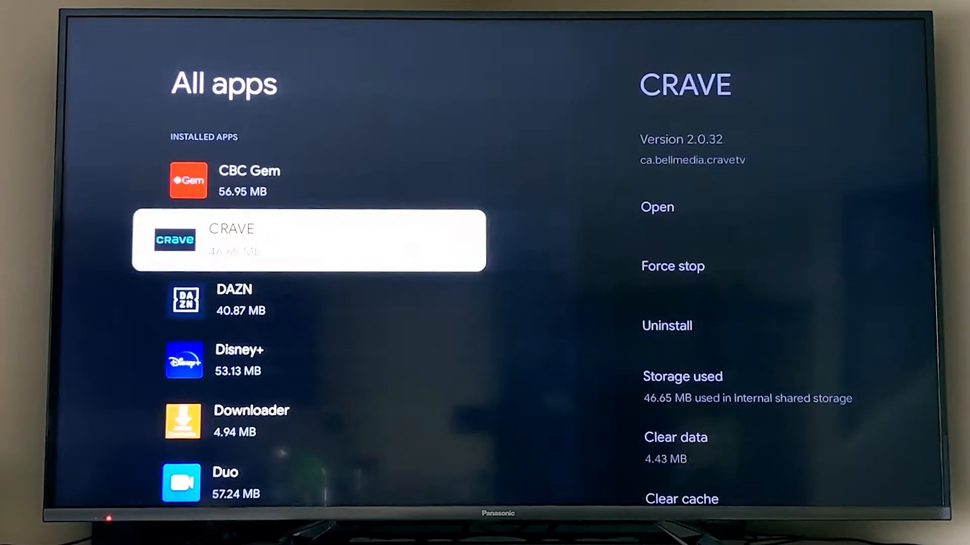
pyautogui.press('down')
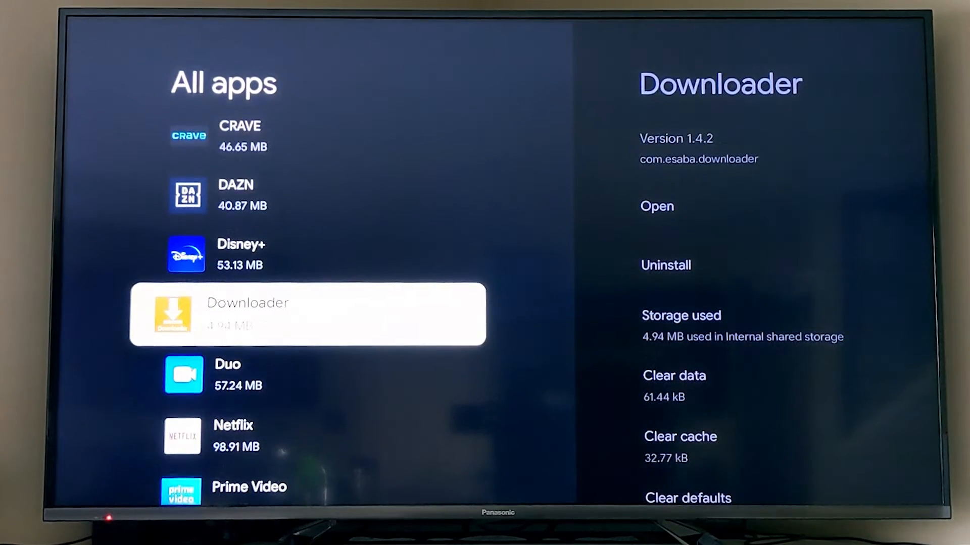
pyautogui.press('Back')
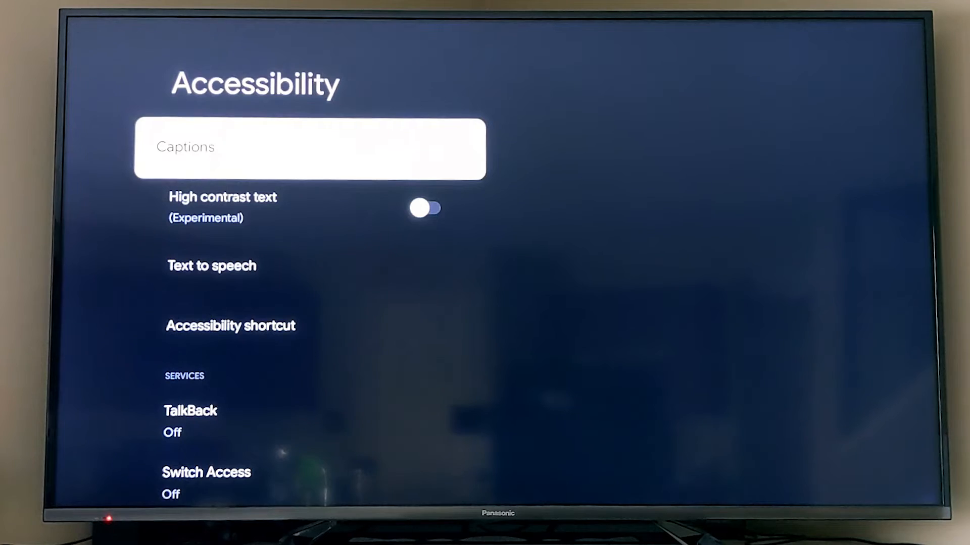
# Turn caption display on with Very large text size, then head back toward System's About page.
pyautogui.click(310, 149)
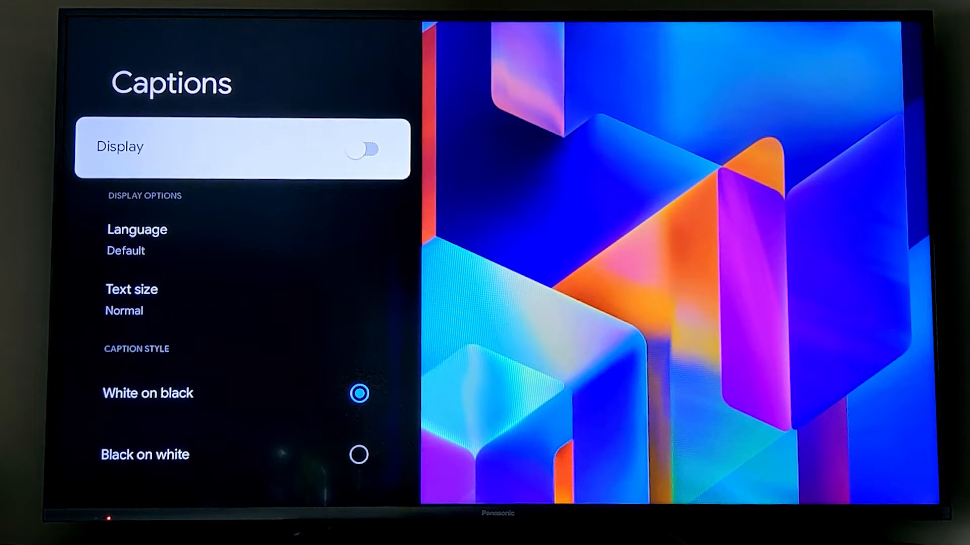
pyautogui.click(368, 148)
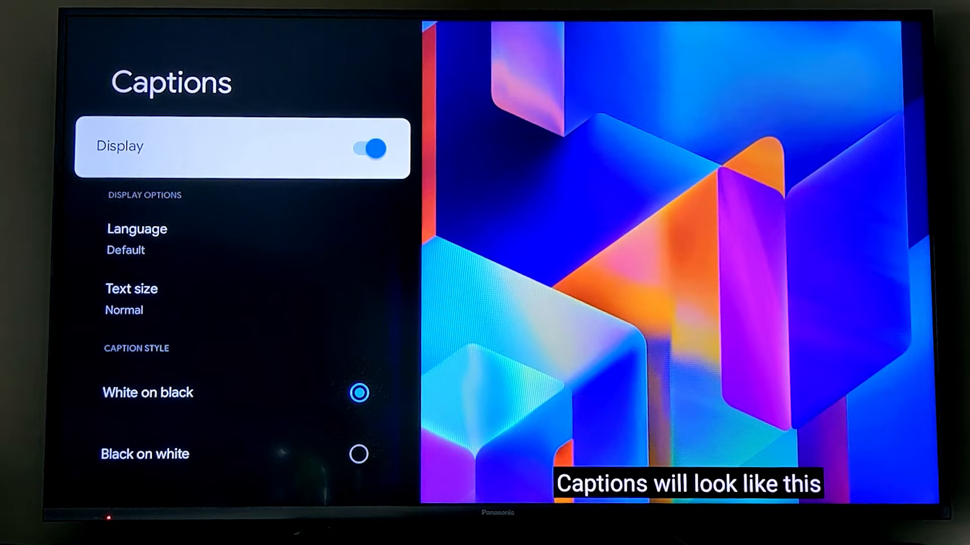
pyautogui.click(368, 148)
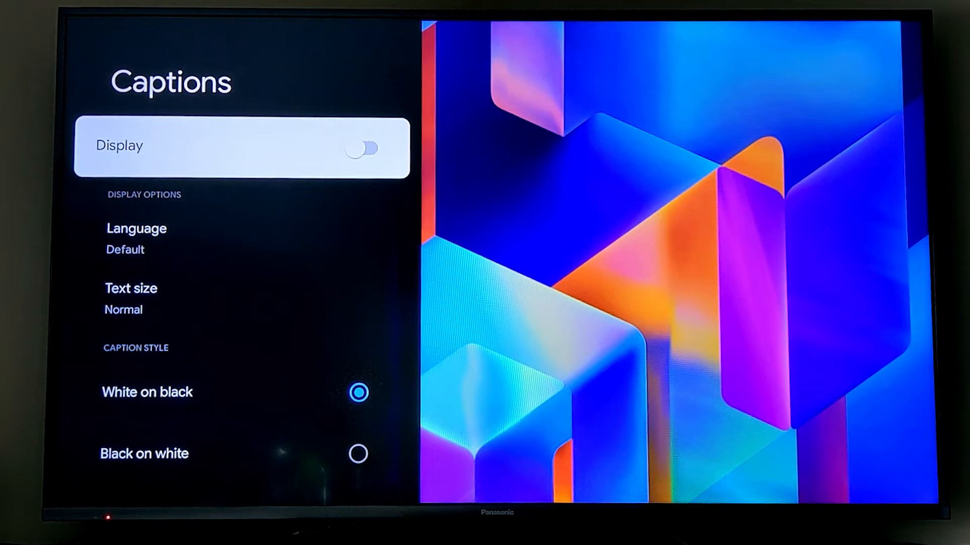
pyautogui.click(363, 147)
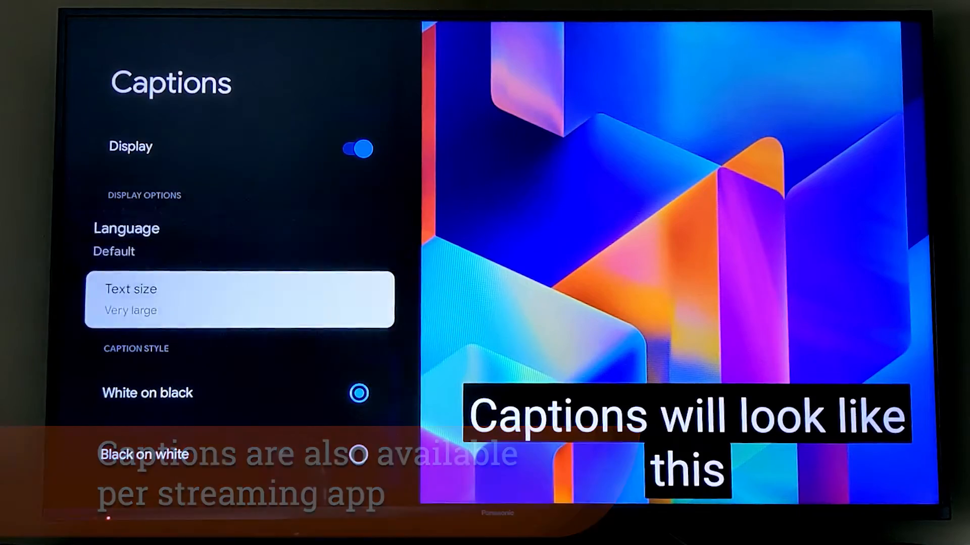
pyautogui.click(240, 299)
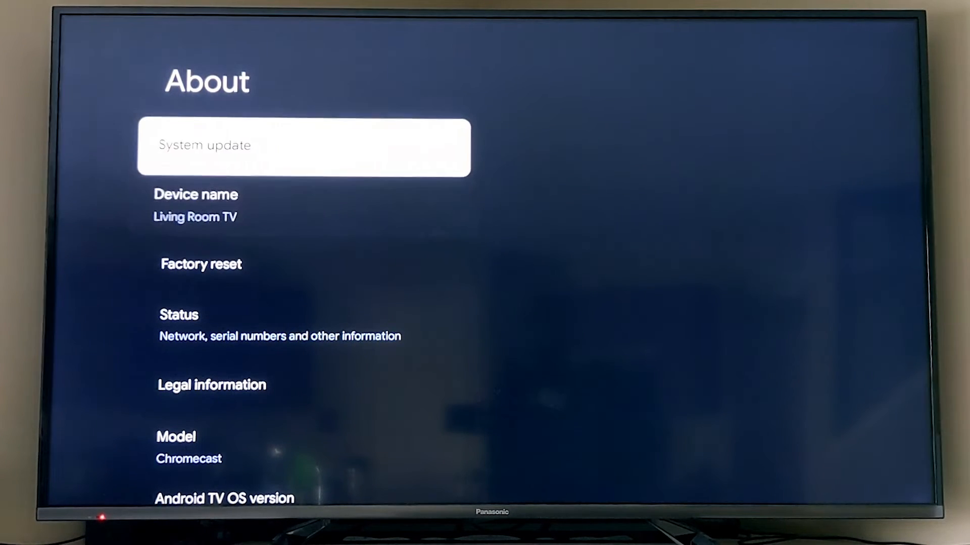
pyautogui.press('DOWN')
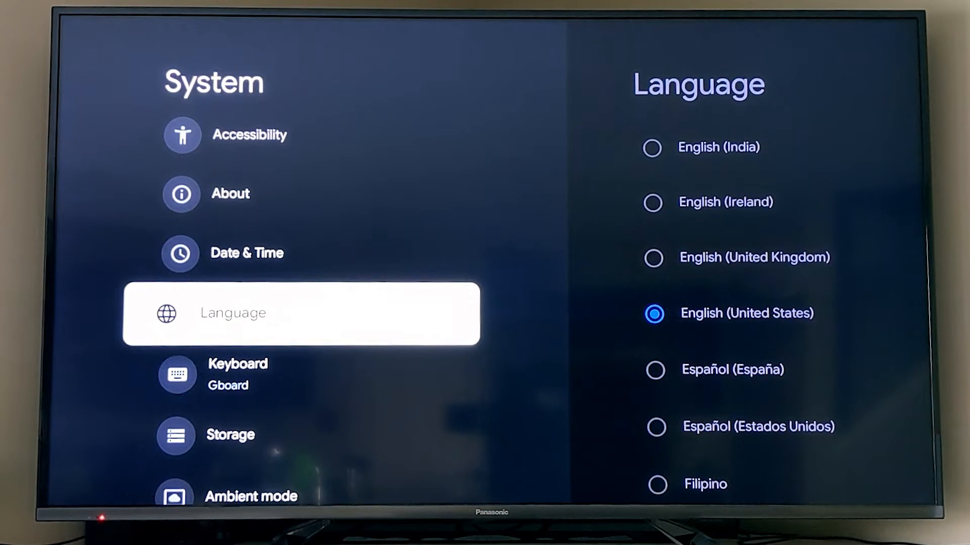
# Scroll System past Language, Keyboard and Storage and reach Ambient mode.
pyautogui.scroll(-3)
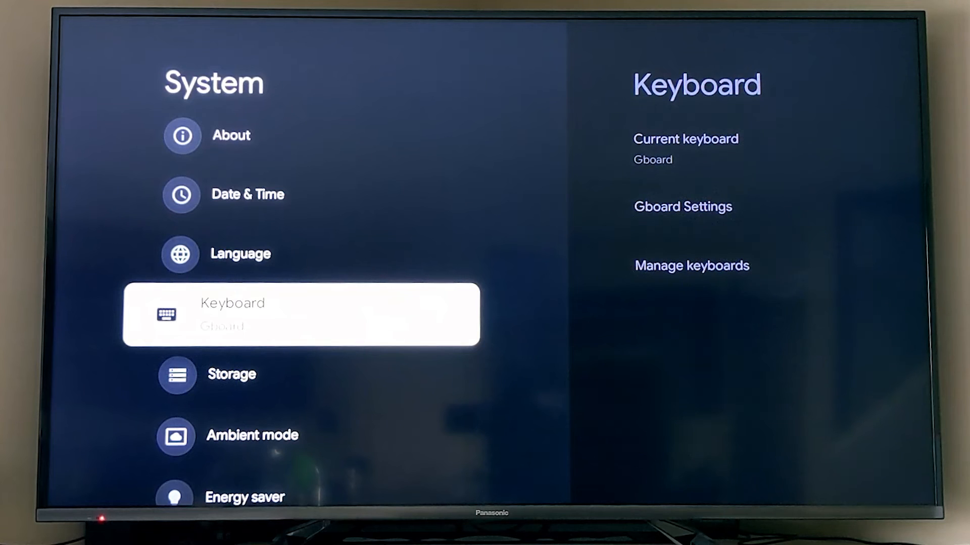
pyautogui.scroll(-3)
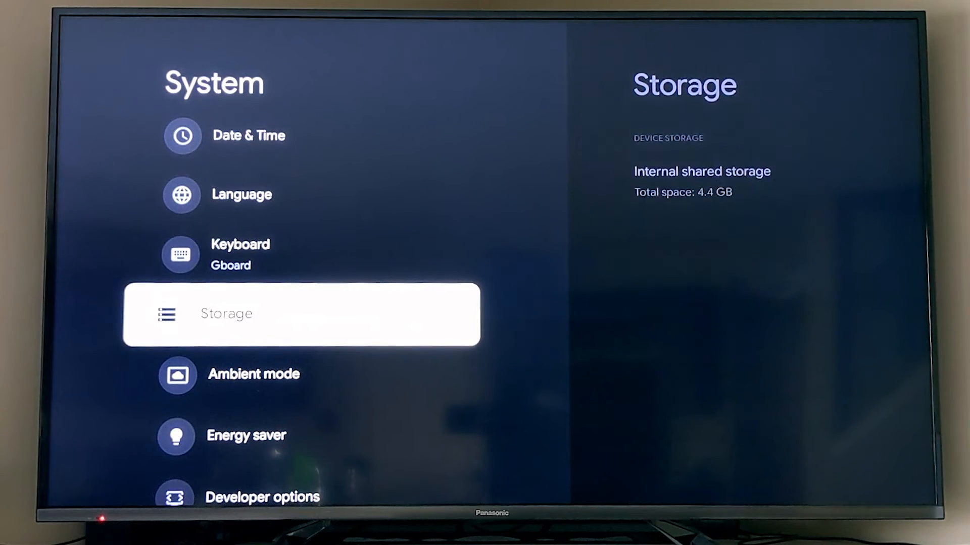
pyautogui.click(302, 313)
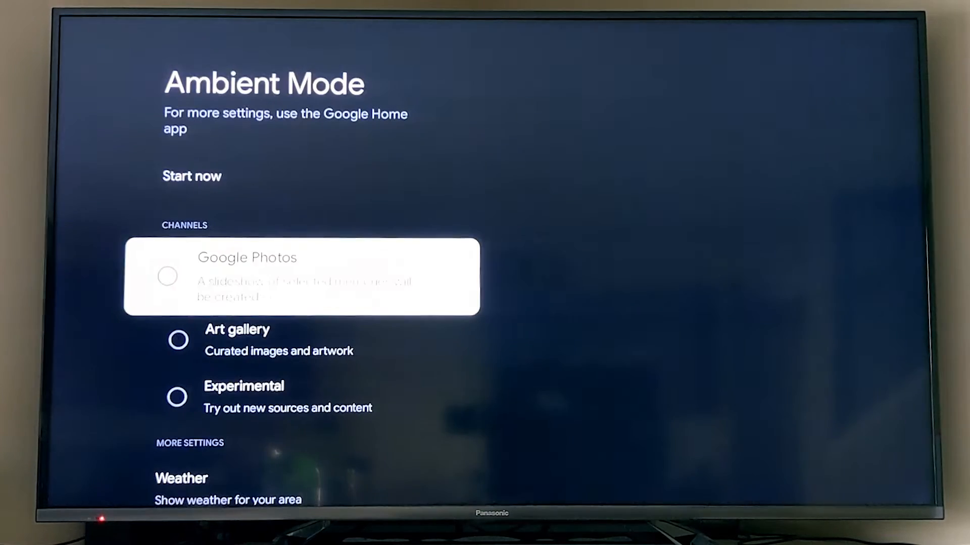
# Choose Art gallery with Fine art unchecked as the ambient channel, then view slideshow speed at 1m.
pyautogui.press('Down')
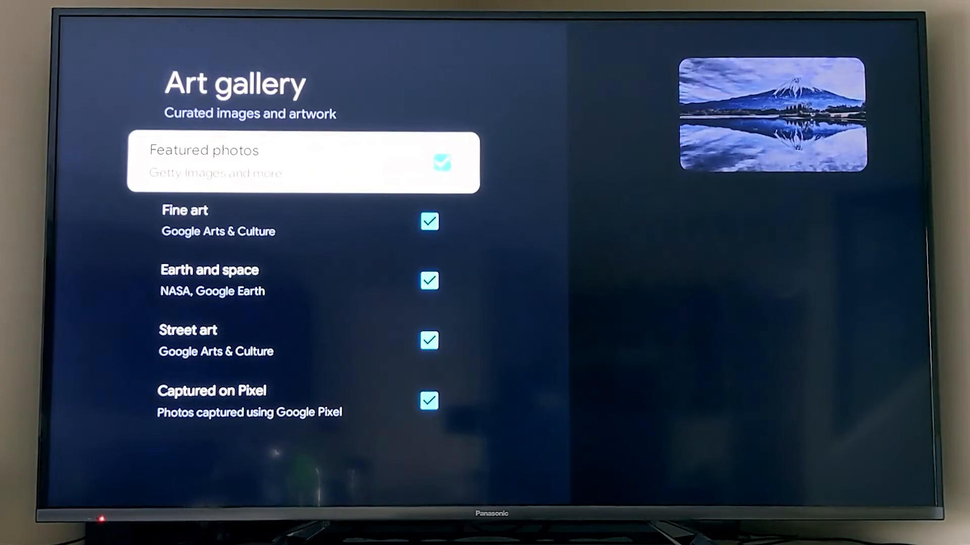
pyautogui.press('Down')
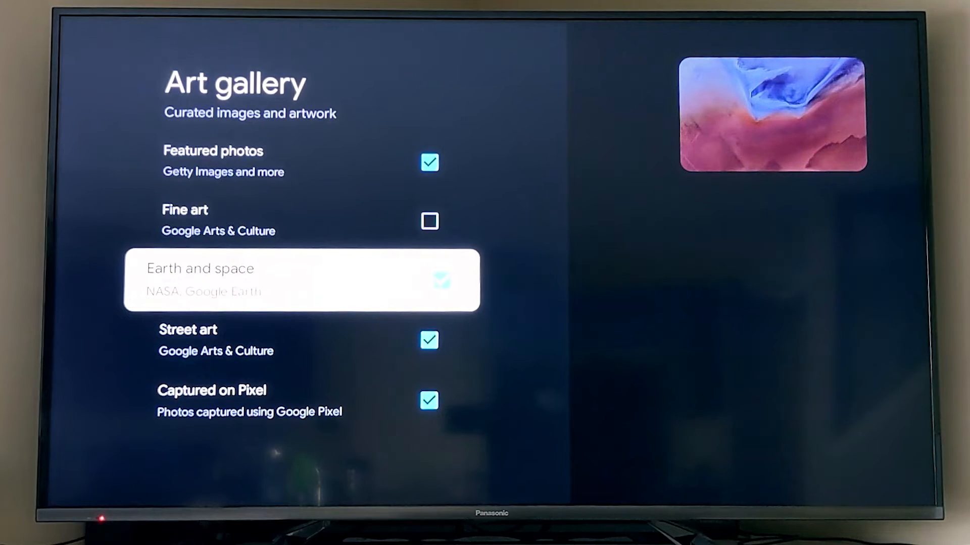
pyautogui.press('Down')
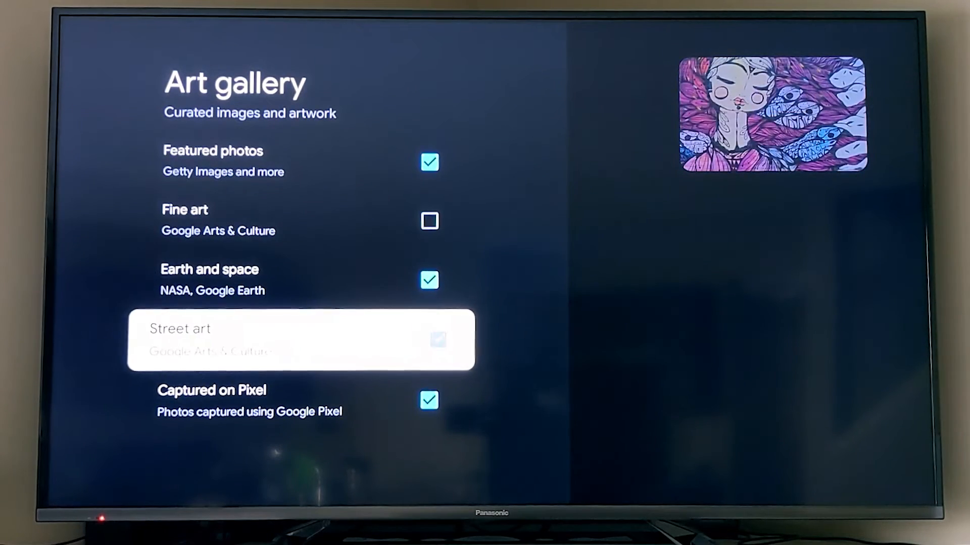
pyautogui.press('Back')
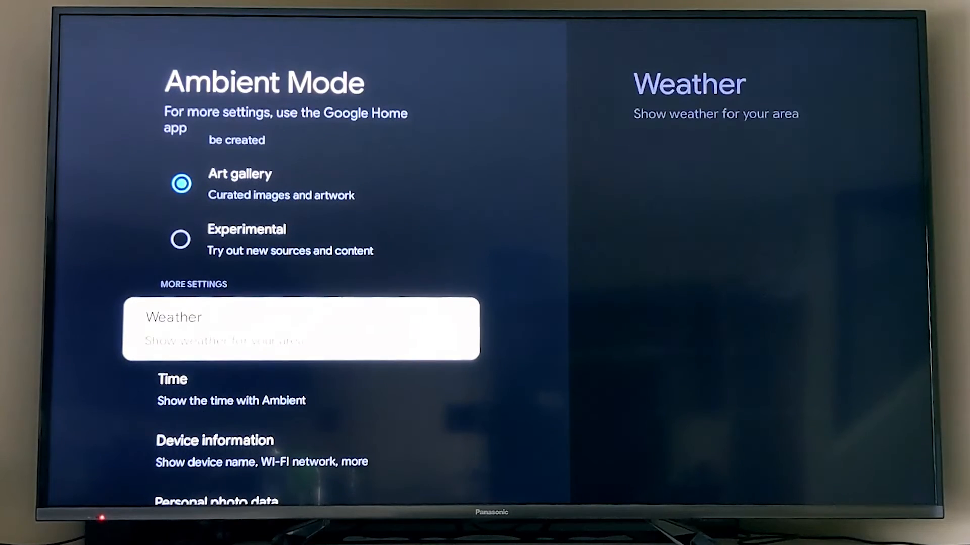
pyautogui.click(301, 328)
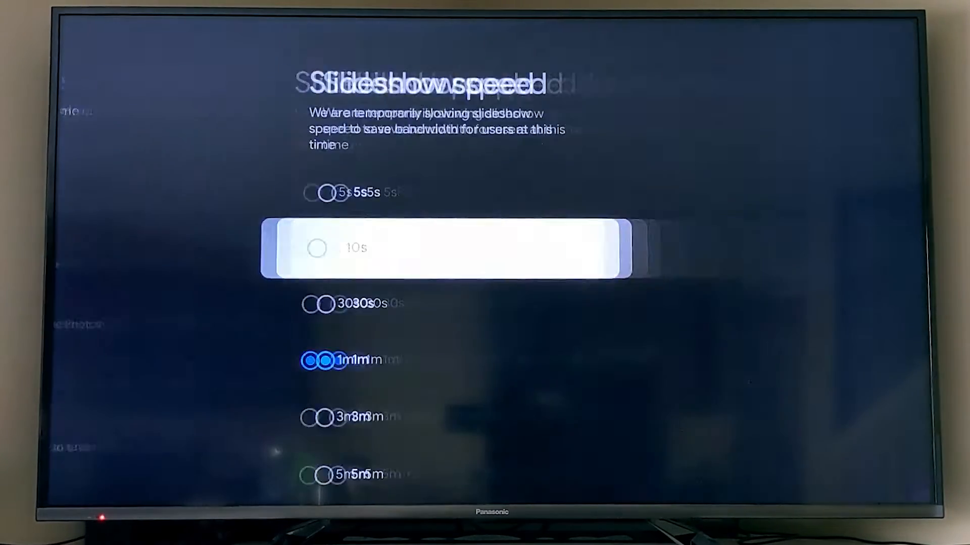
# Dismiss the Google Photos info message and reach Developer options with stay awake and USB debugging off.
pyautogui.press('Down')
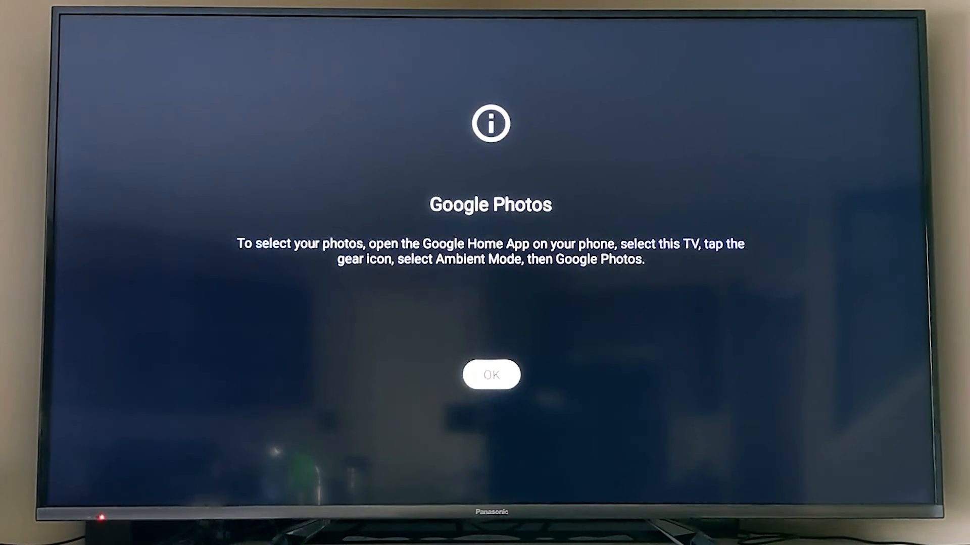
pyautogui.click(490, 374)
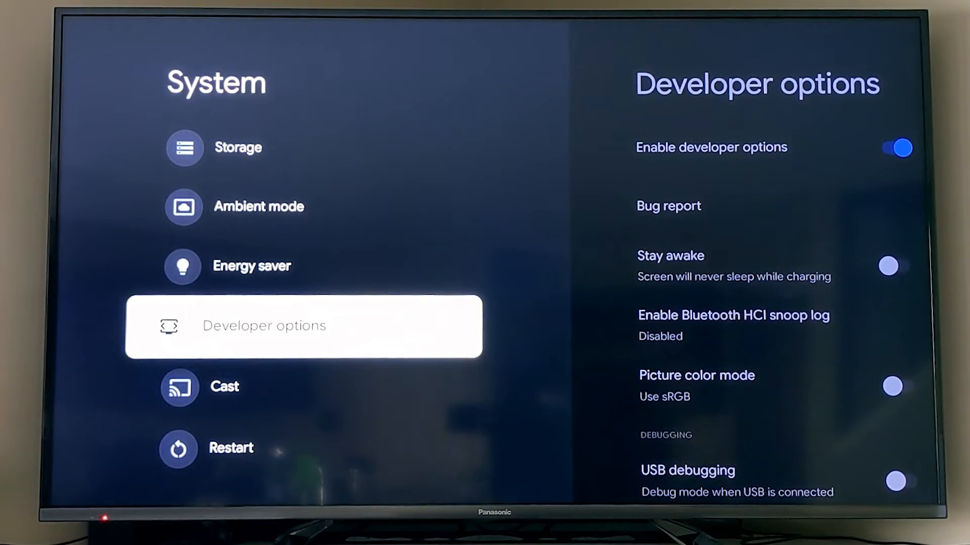
# Return to Settings and reach Remotes & Accessories, listing the Chromecast Remote with good battery.
pyautogui.click(263, 326)
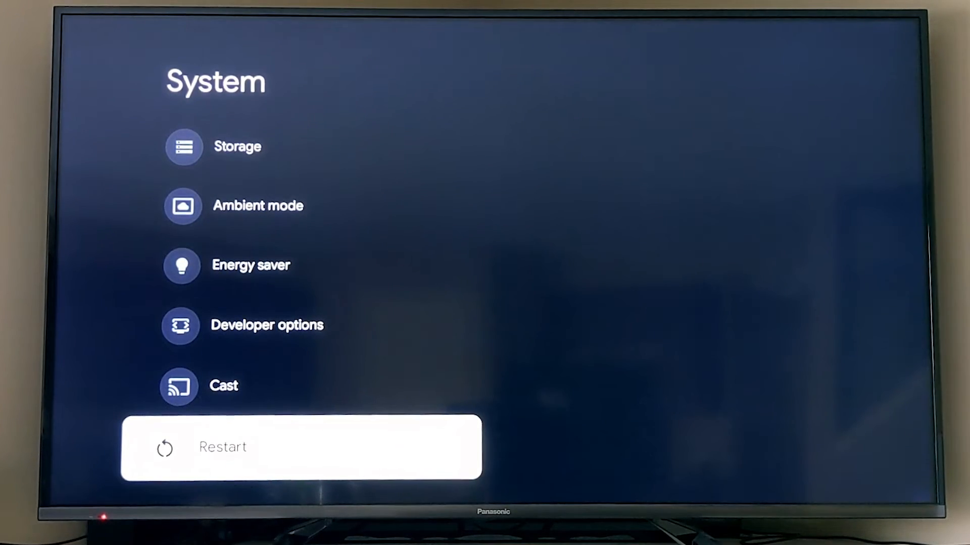
pyautogui.press('Back')
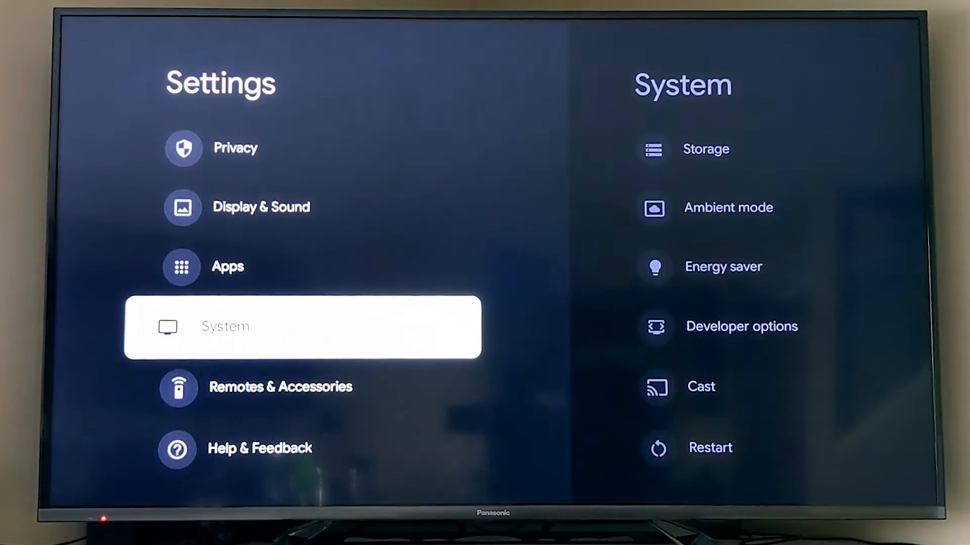
pyautogui.click(280, 386)
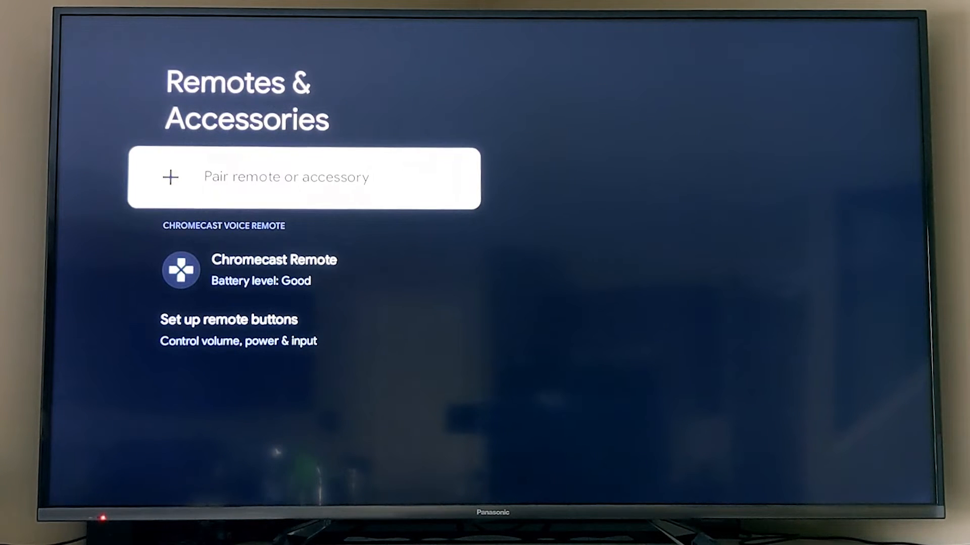
# Pair a Wireless Controller over Bluetooth and view the remote-button setup showing Panasonic TV.
pyautogui.click(304, 176)
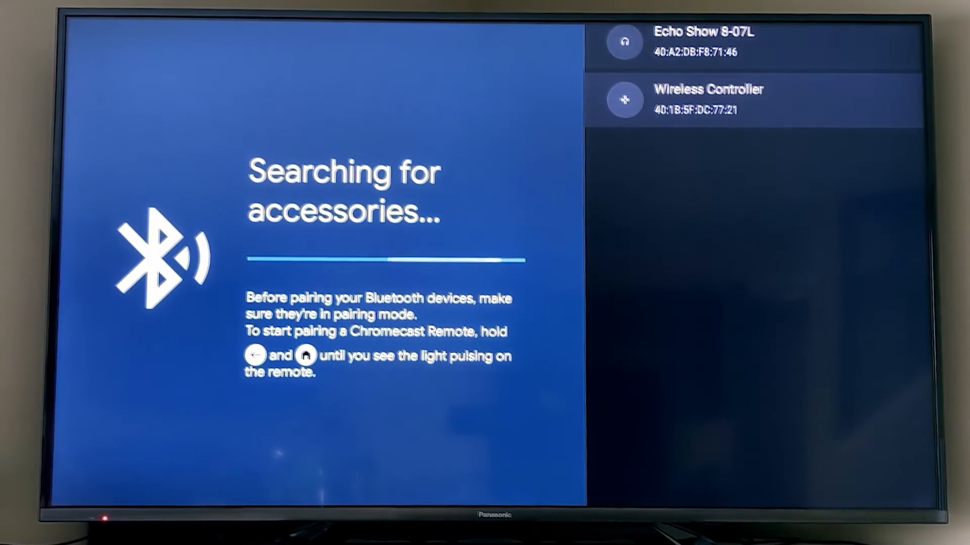
pyautogui.click(708, 100)
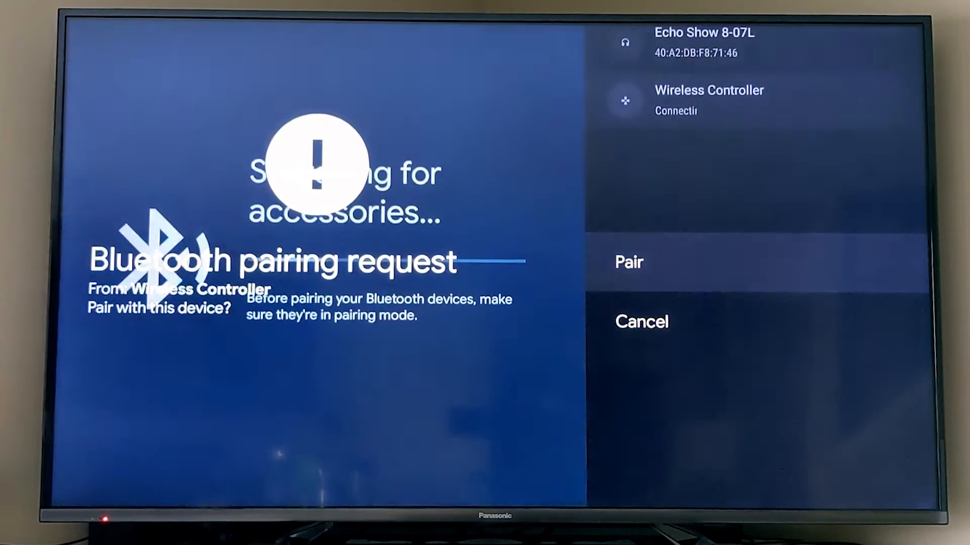
pyautogui.click(627, 262)
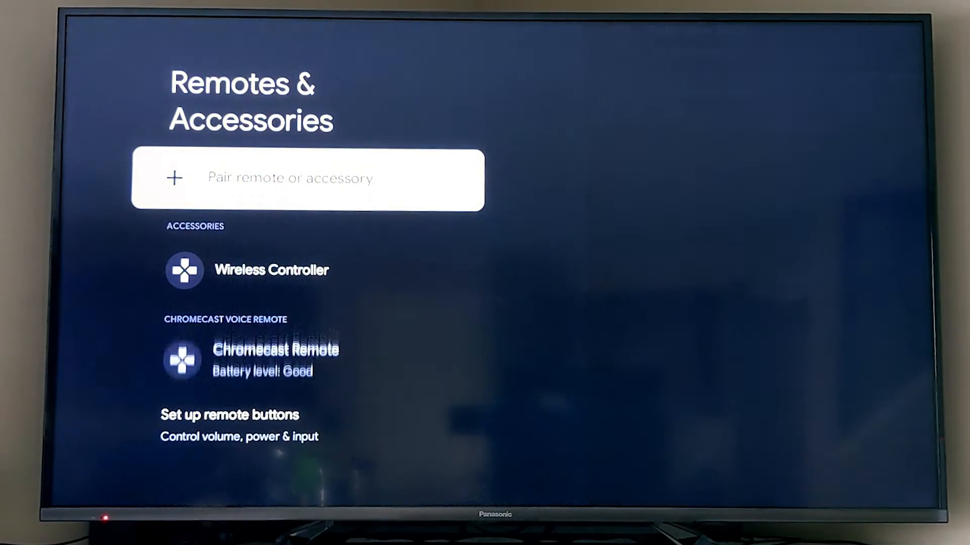
pyautogui.click(271, 271)
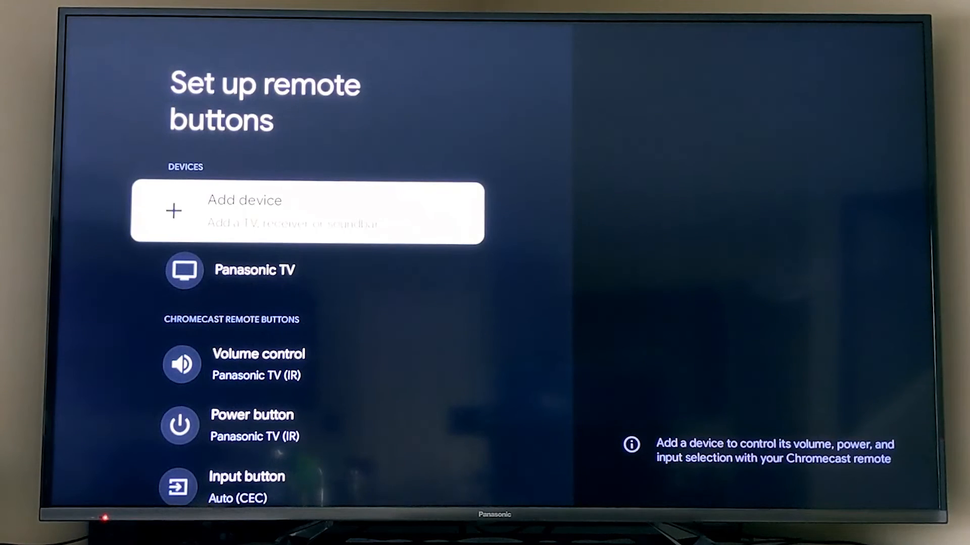
# View the Panasonic TV device options (Set up buttons, Rename, Forget) and leave them.
pyautogui.click(253, 270)
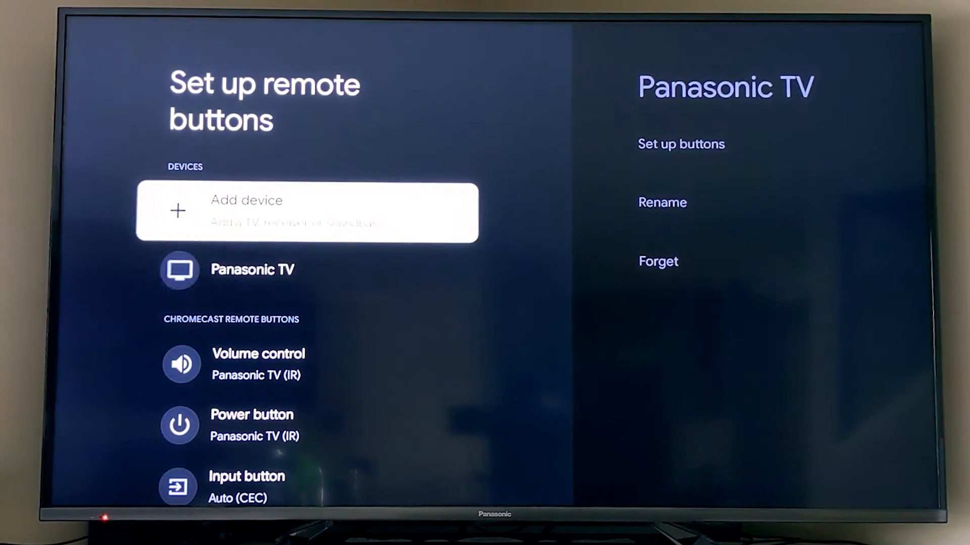
pyautogui.press('down')
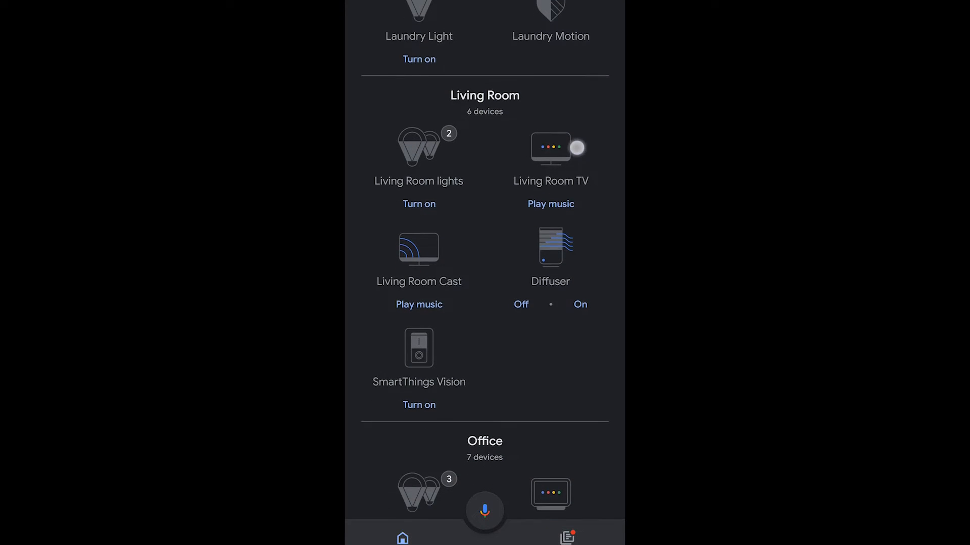
# Play music on the Living Room TV and lower its volume from 100% to 51%.
pyautogui.scroll(-3)
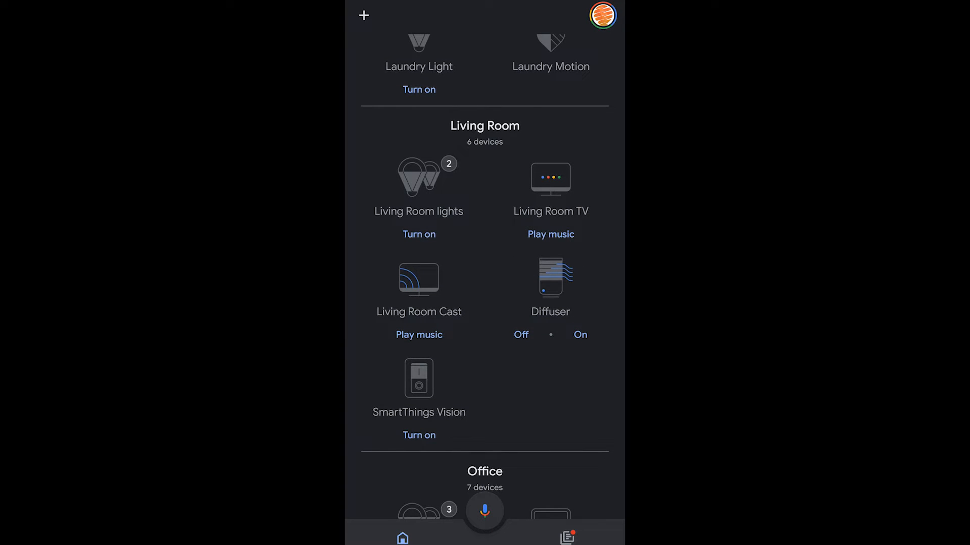
pyautogui.click(549, 233)
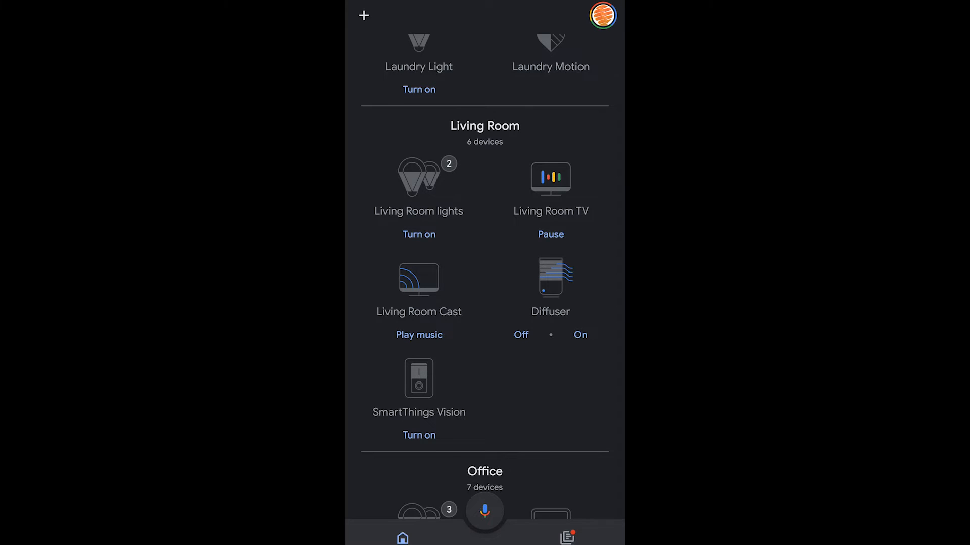
pyautogui.click(550, 186)
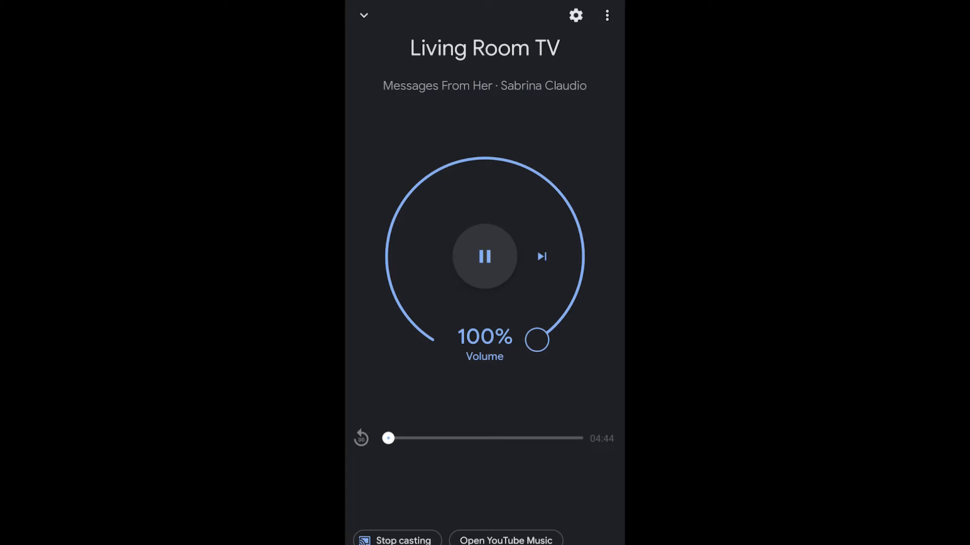
pyautogui.moveTo(536, 339); pyautogui.dragTo(488, 158)
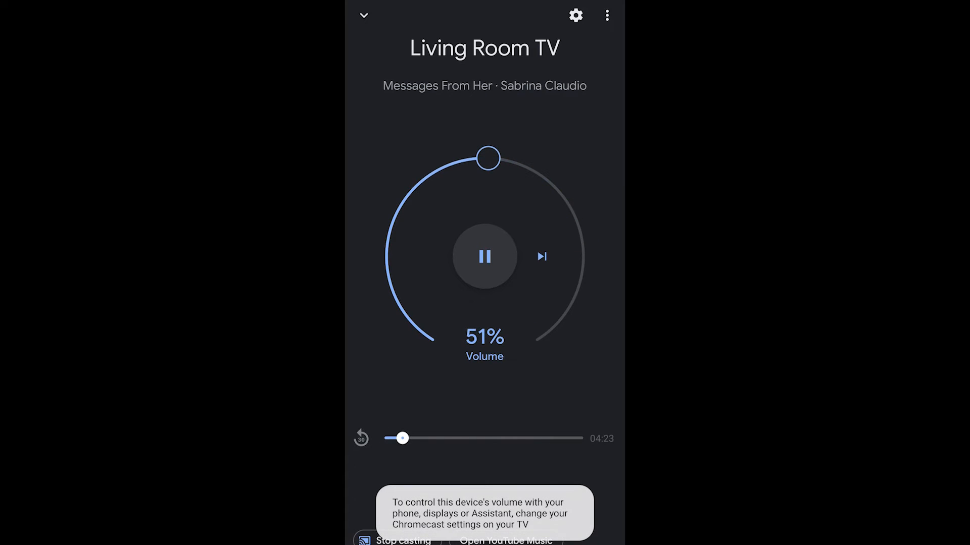
# Stop casting to the TV and return to the Living Room TV controls showing nothing playing.
pyautogui.click(484, 257)
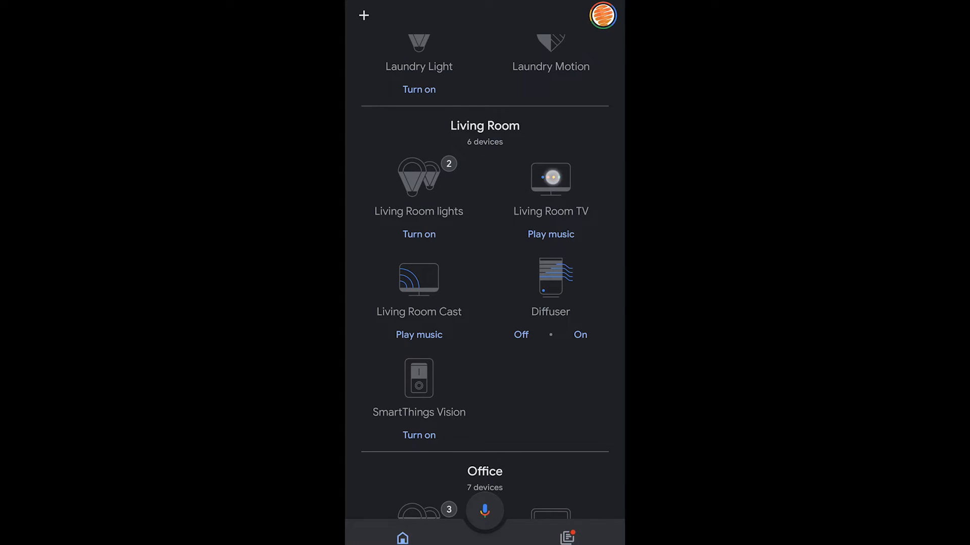
pyautogui.click(550, 179)
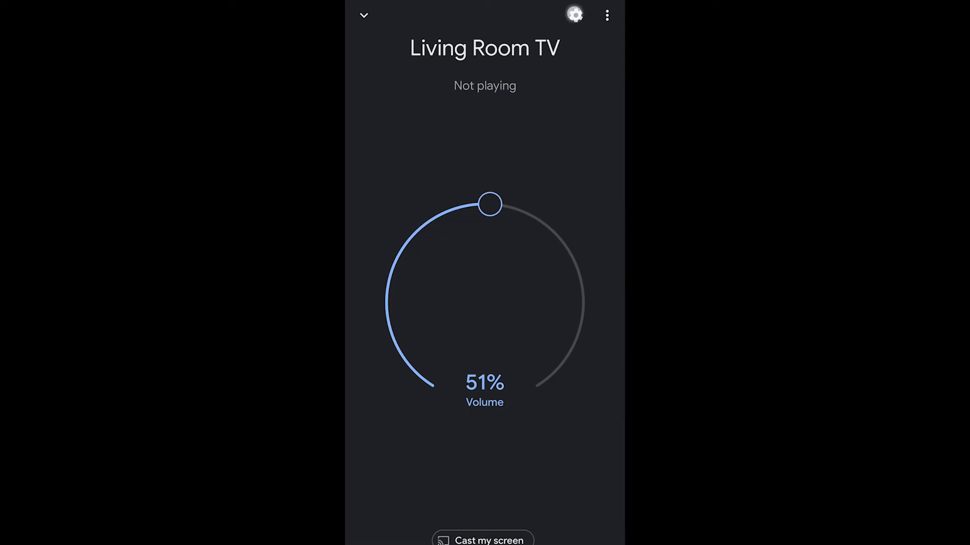
# In Living Room TV device settings, tick the Gym group then discard, keeping Living Room Speakers.
pyautogui.click(574, 15)
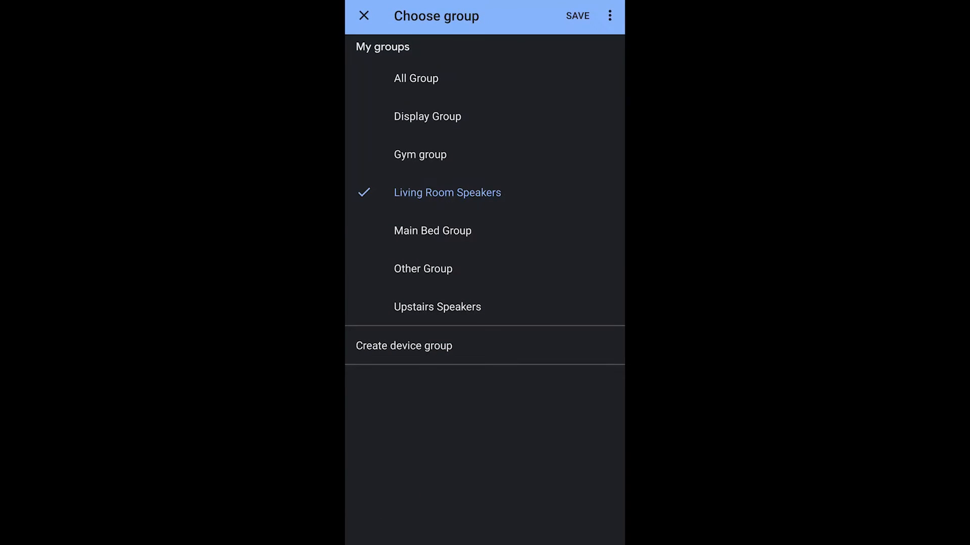
pyautogui.click(420, 153)
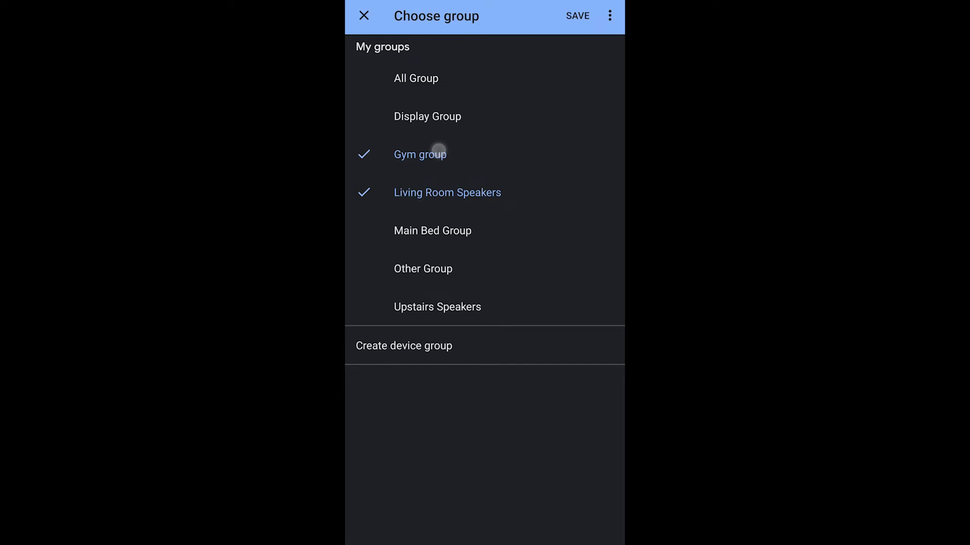
pyautogui.click(420, 153)
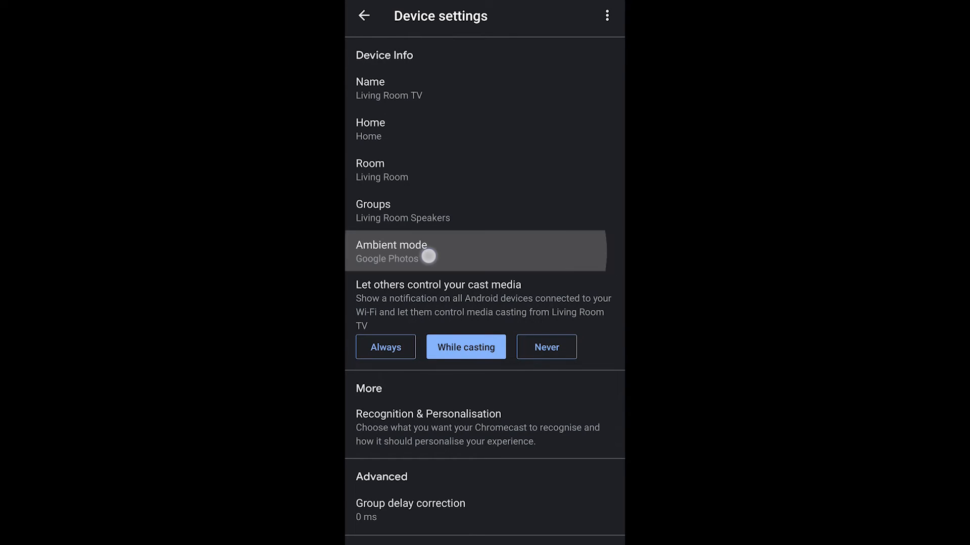
# Set the Google Photos ambient mode to the 333-photo Family & friends album and review More settings.
pyautogui.click(392, 251)
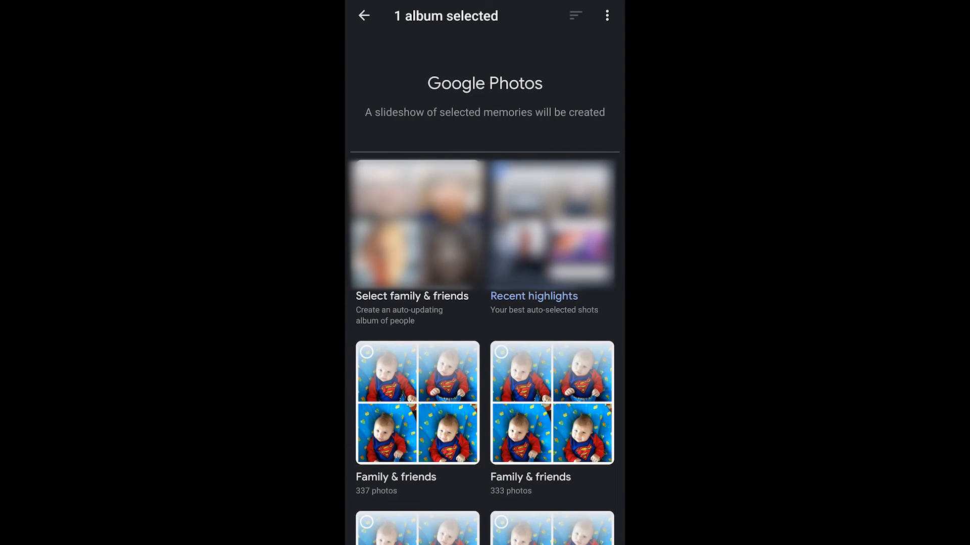
pyautogui.click(552, 403)
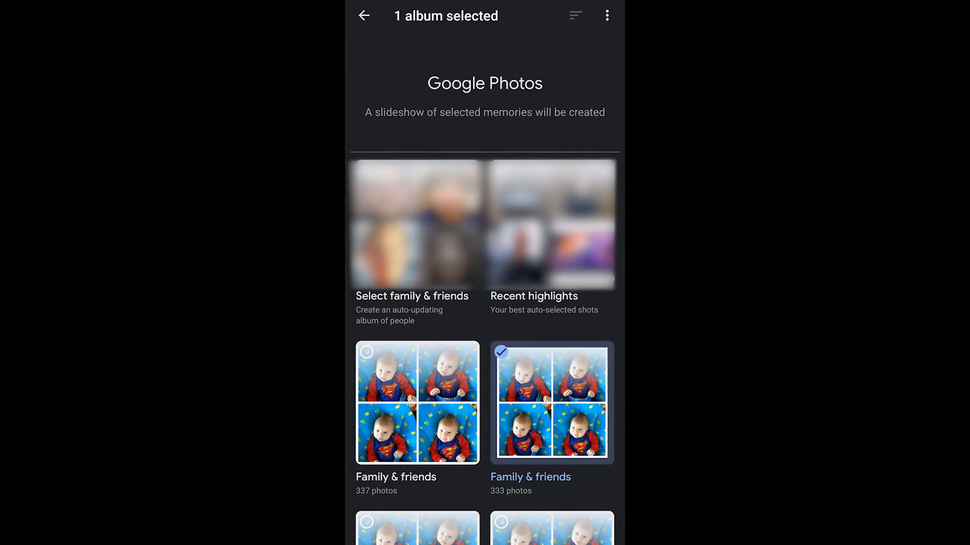
pyautogui.click(552, 403)
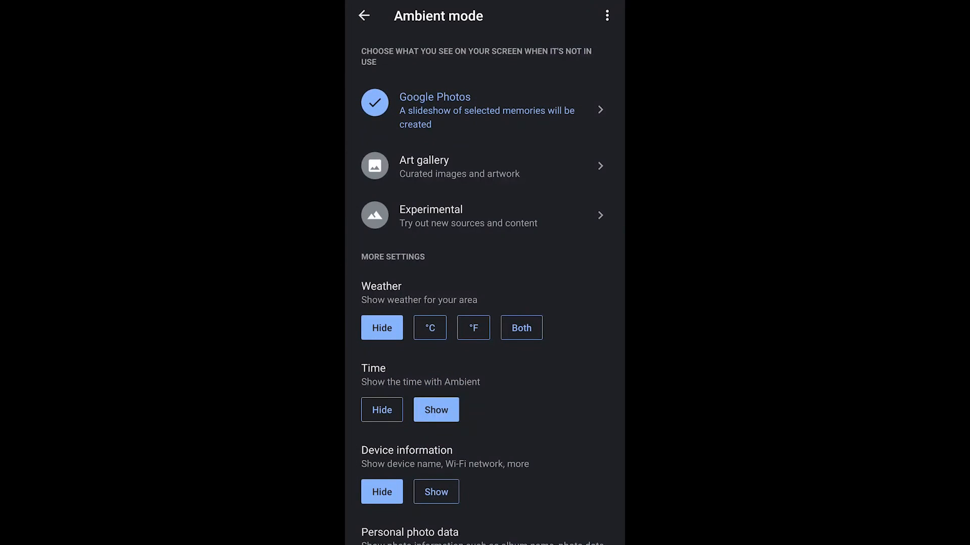
pyautogui.scroll(-3)
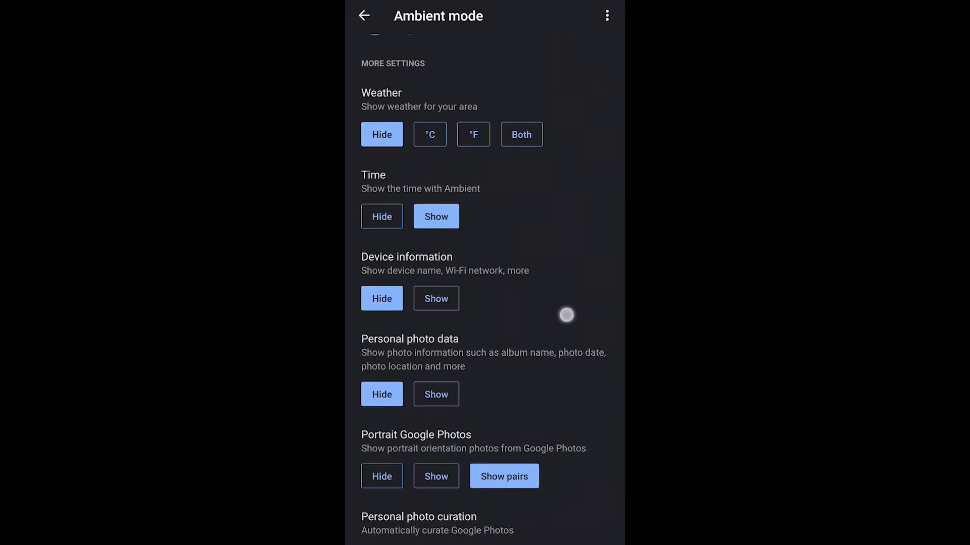
pyautogui.scroll(-3)
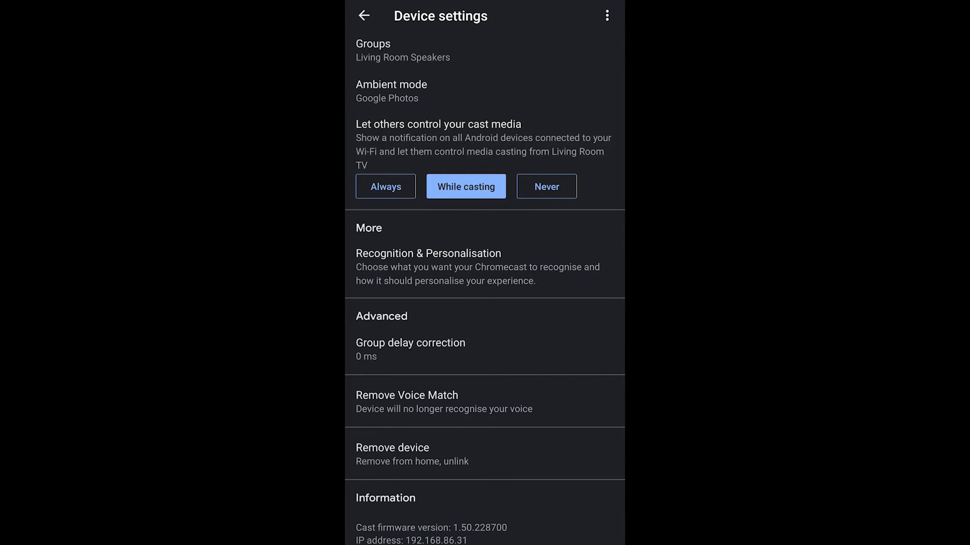
# Review Recognition & Personalisation settings and return to device settings.
pyautogui.click(428, 253)
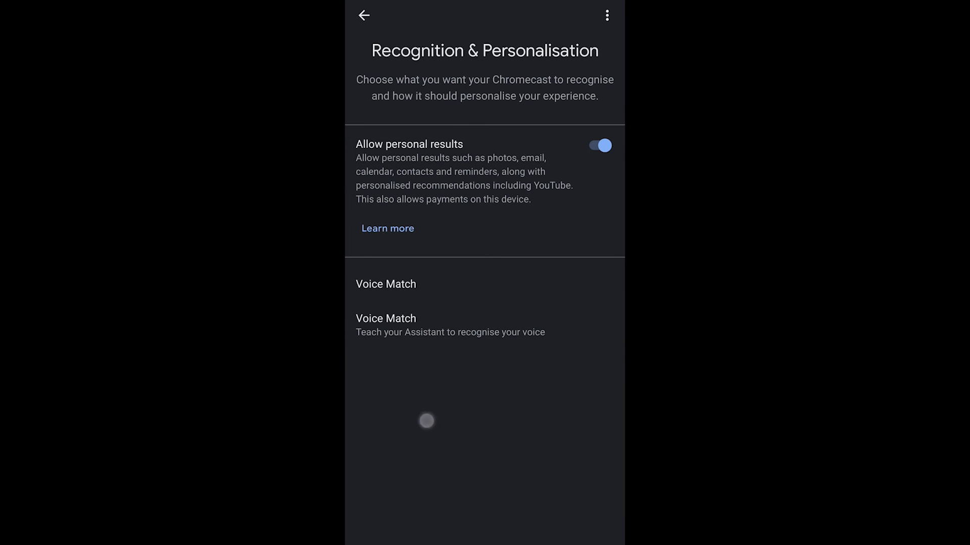
pyautogui.click(363, 15)
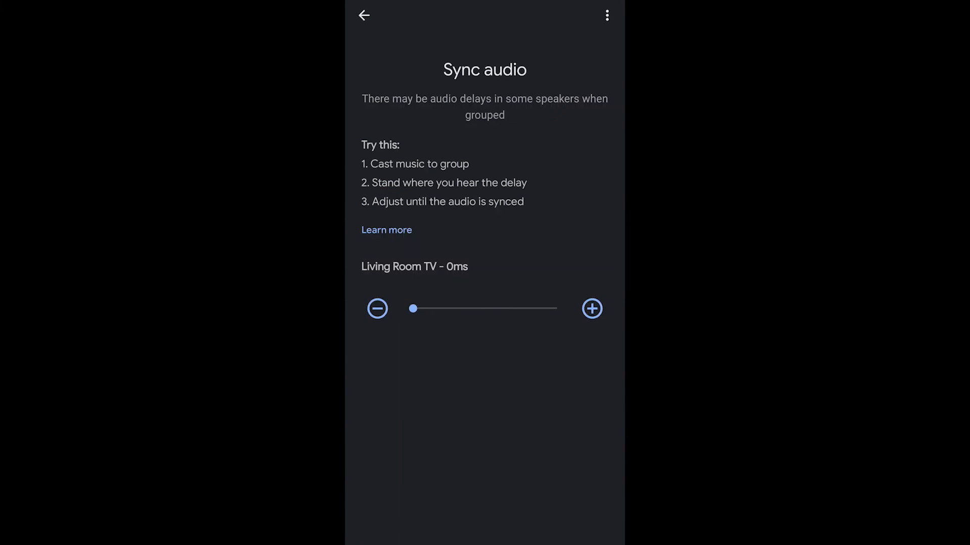
# Nudge the group delay correction up from 0 ms then slightly down, and select Doctor Strange (2016) on the TV.
pyautogui.click(591, 309)
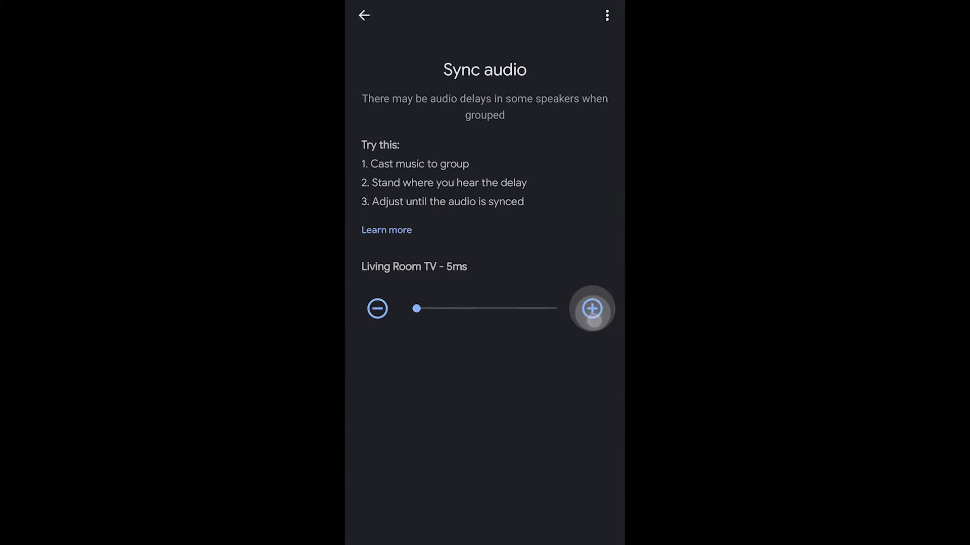
pyautogui.click(592, 309)
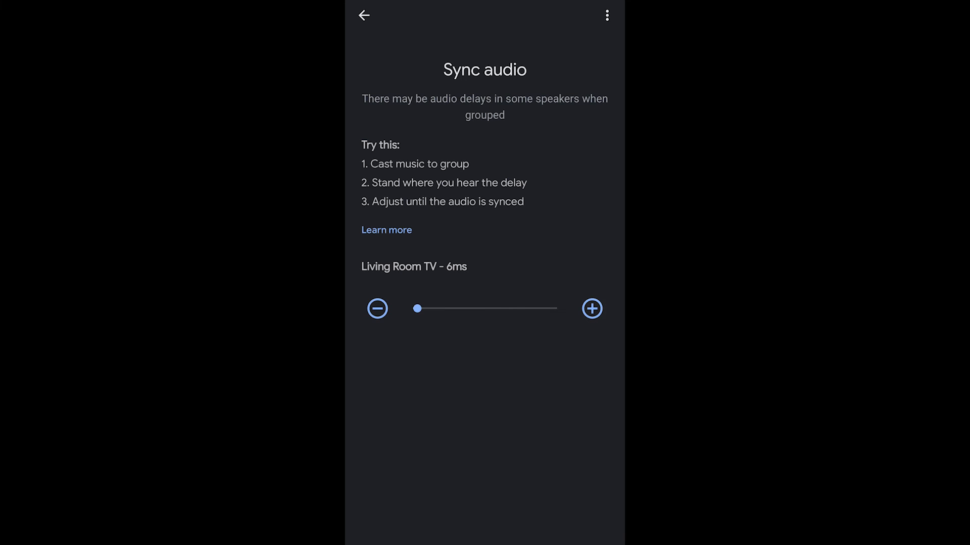
pyautogui.click(592, 310)
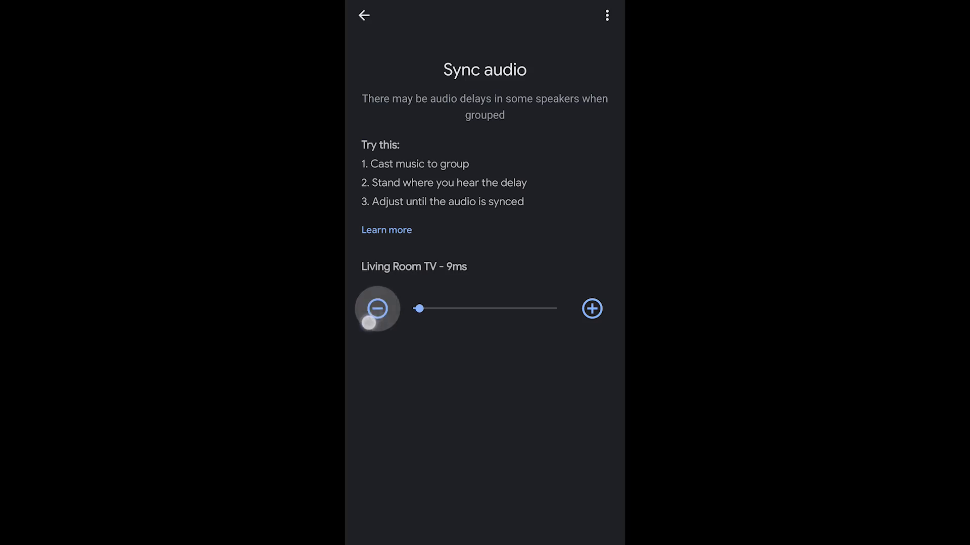
pyautogui.click(376, 309)
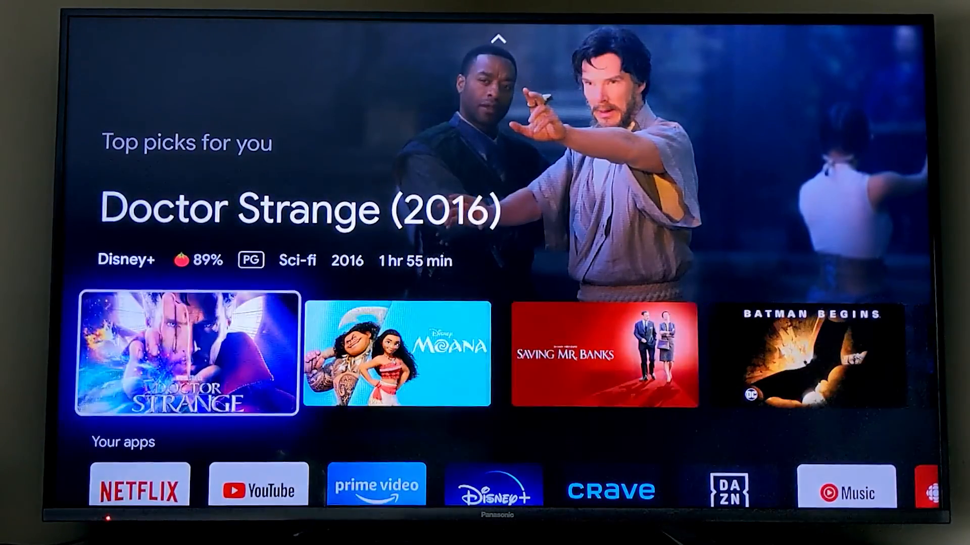
pyautogui.click(183, 355)
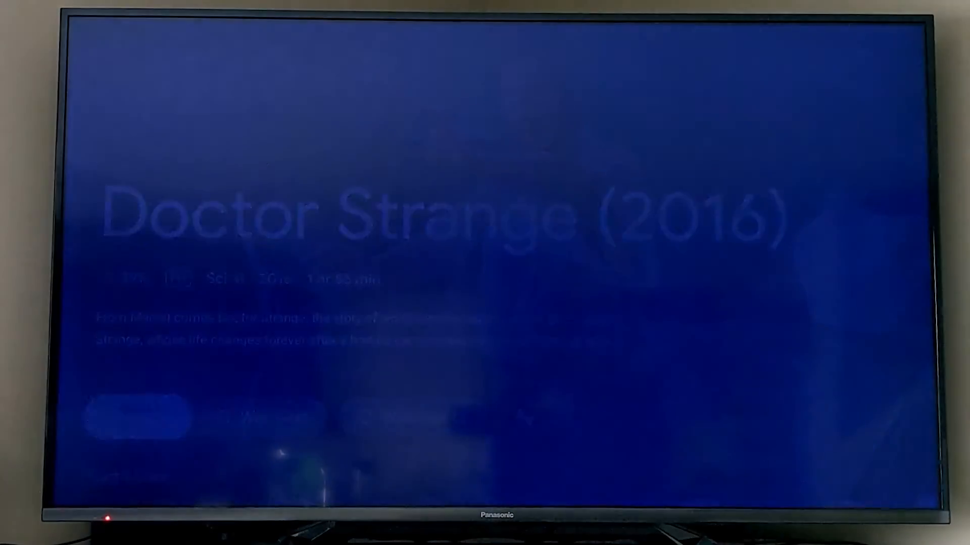